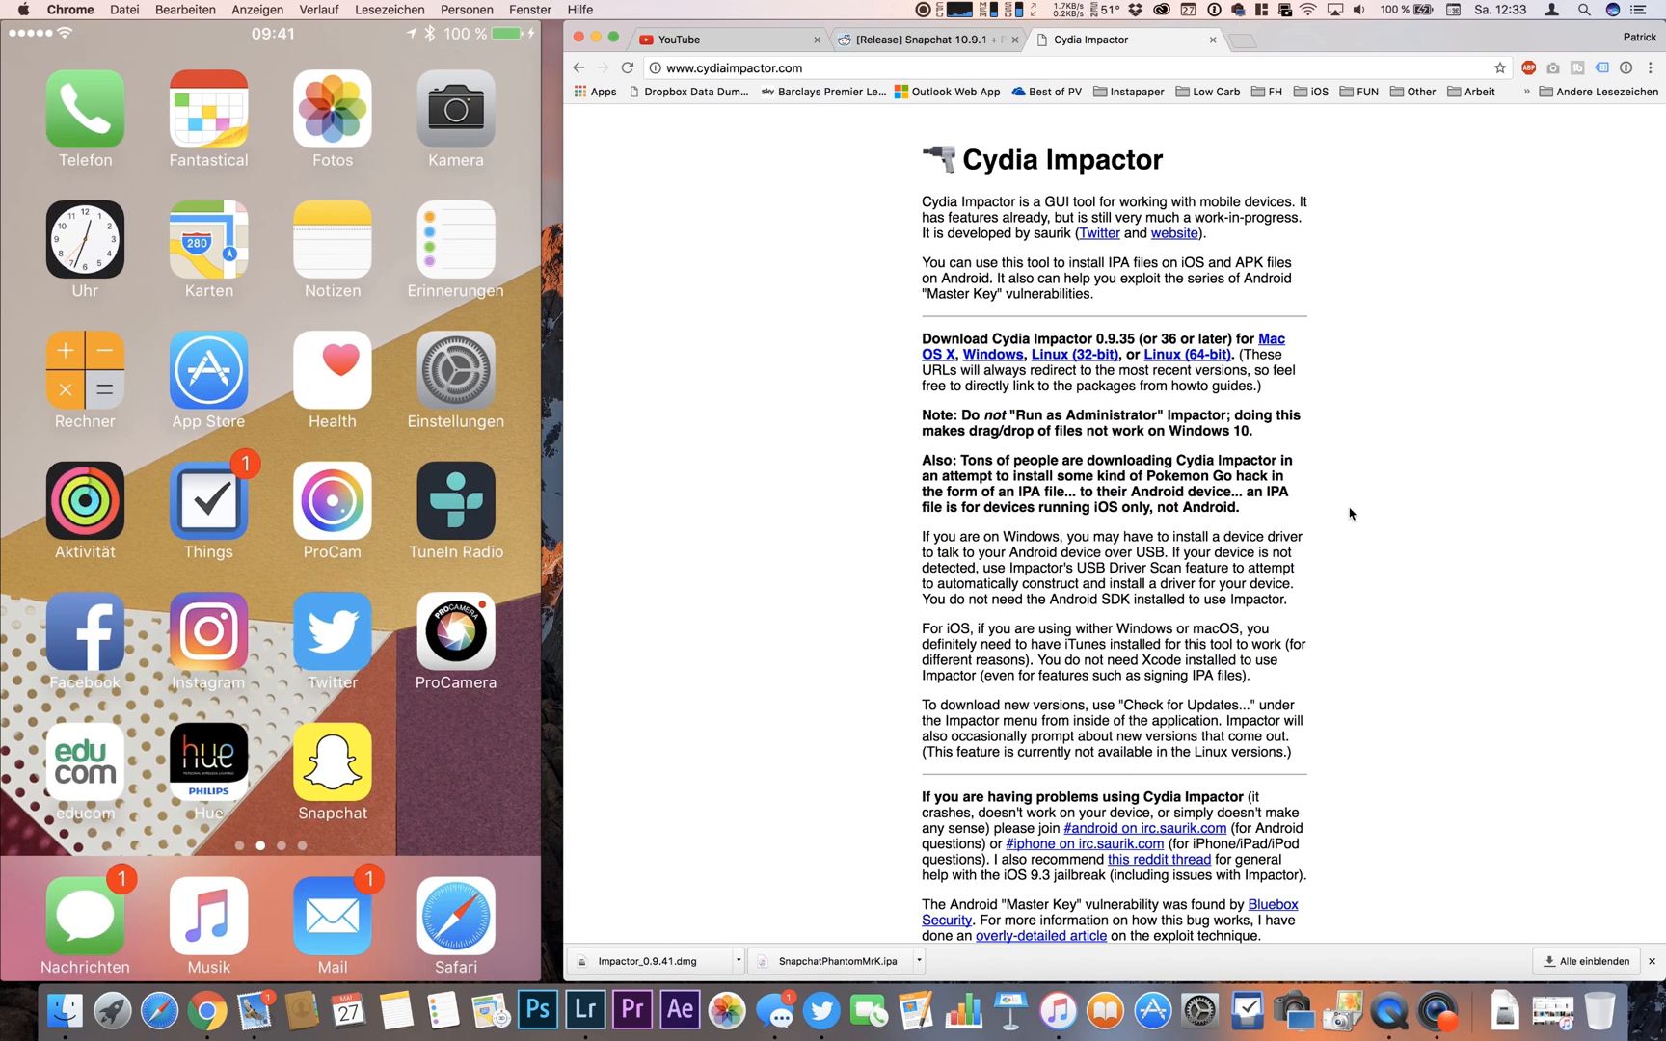
- Switch to the r/IPAHub Snapchat 10.9.1 Phantom Lite release post tab
{"action": "left_click", "coordinate": [926, 40]}
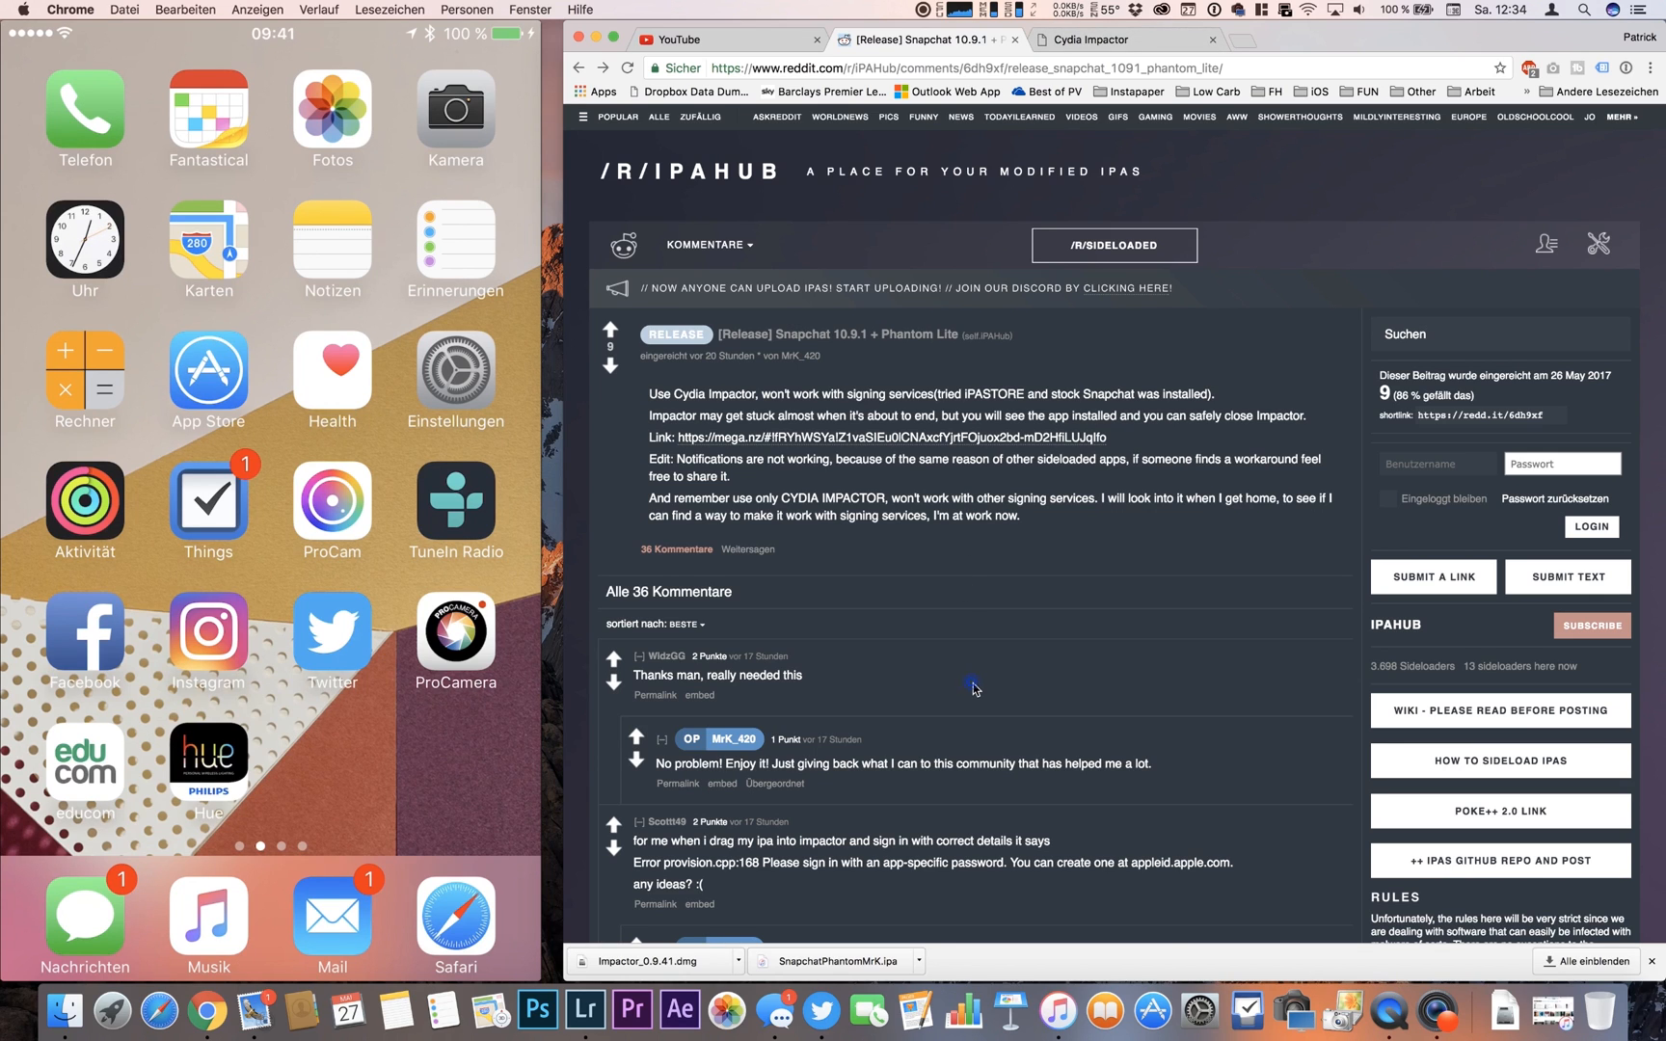
{"action": "mouse_move", "coordinate": [905, 742]}
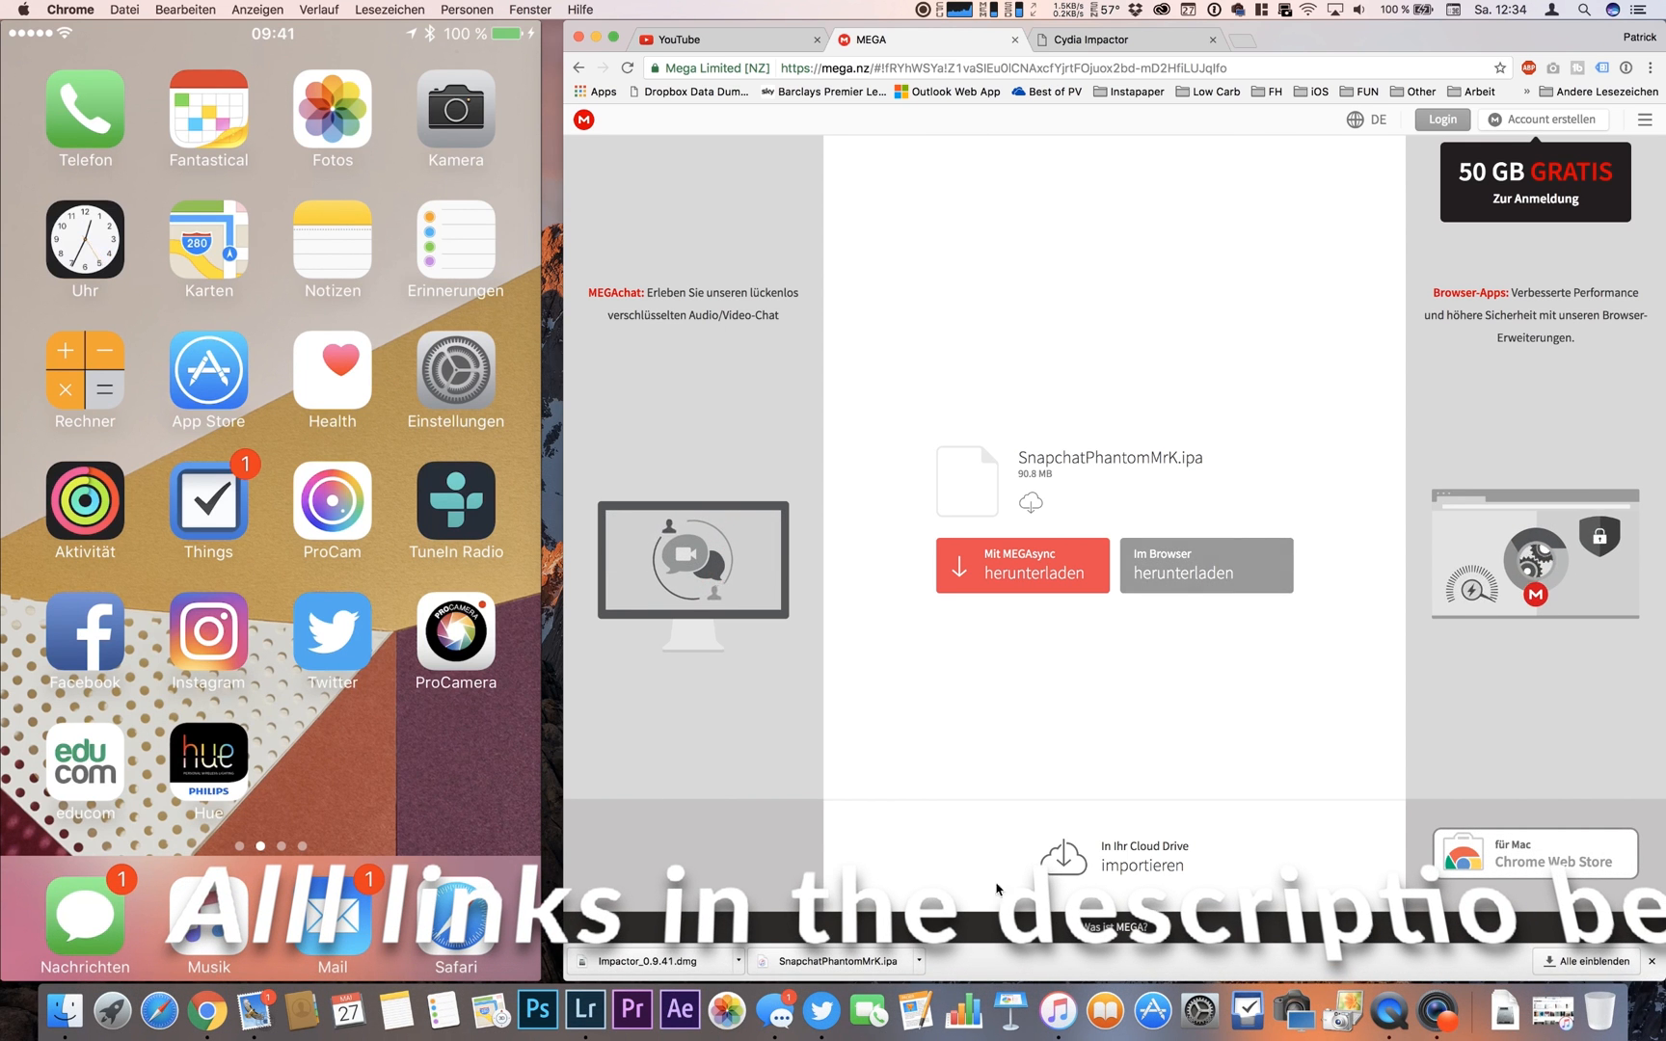
- Download SnapchatPhantomMrK.ipa from MEGA through the browser
{"action": "left_click", "coordinate": [1089, 39]}
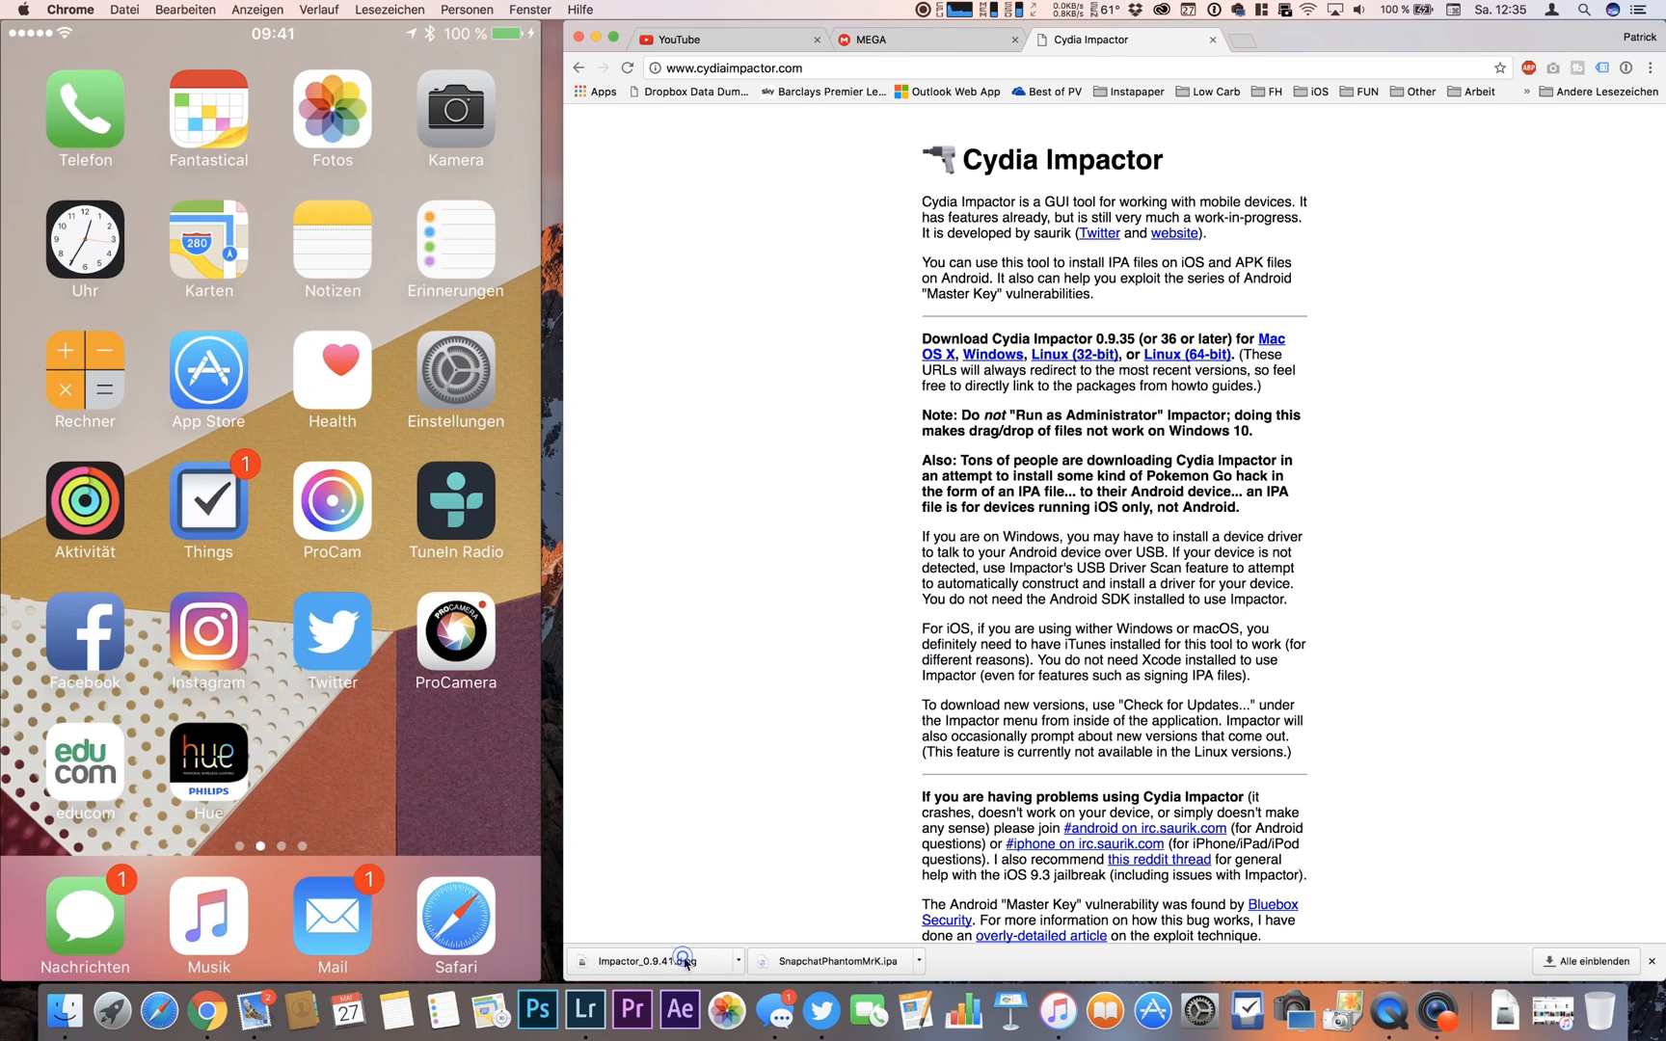
- Copy Impactor.app from Impactor_0.9.41.dmg into Applications, keeping both copies
{"action": "left_click", "coordinate": [655, 961]}
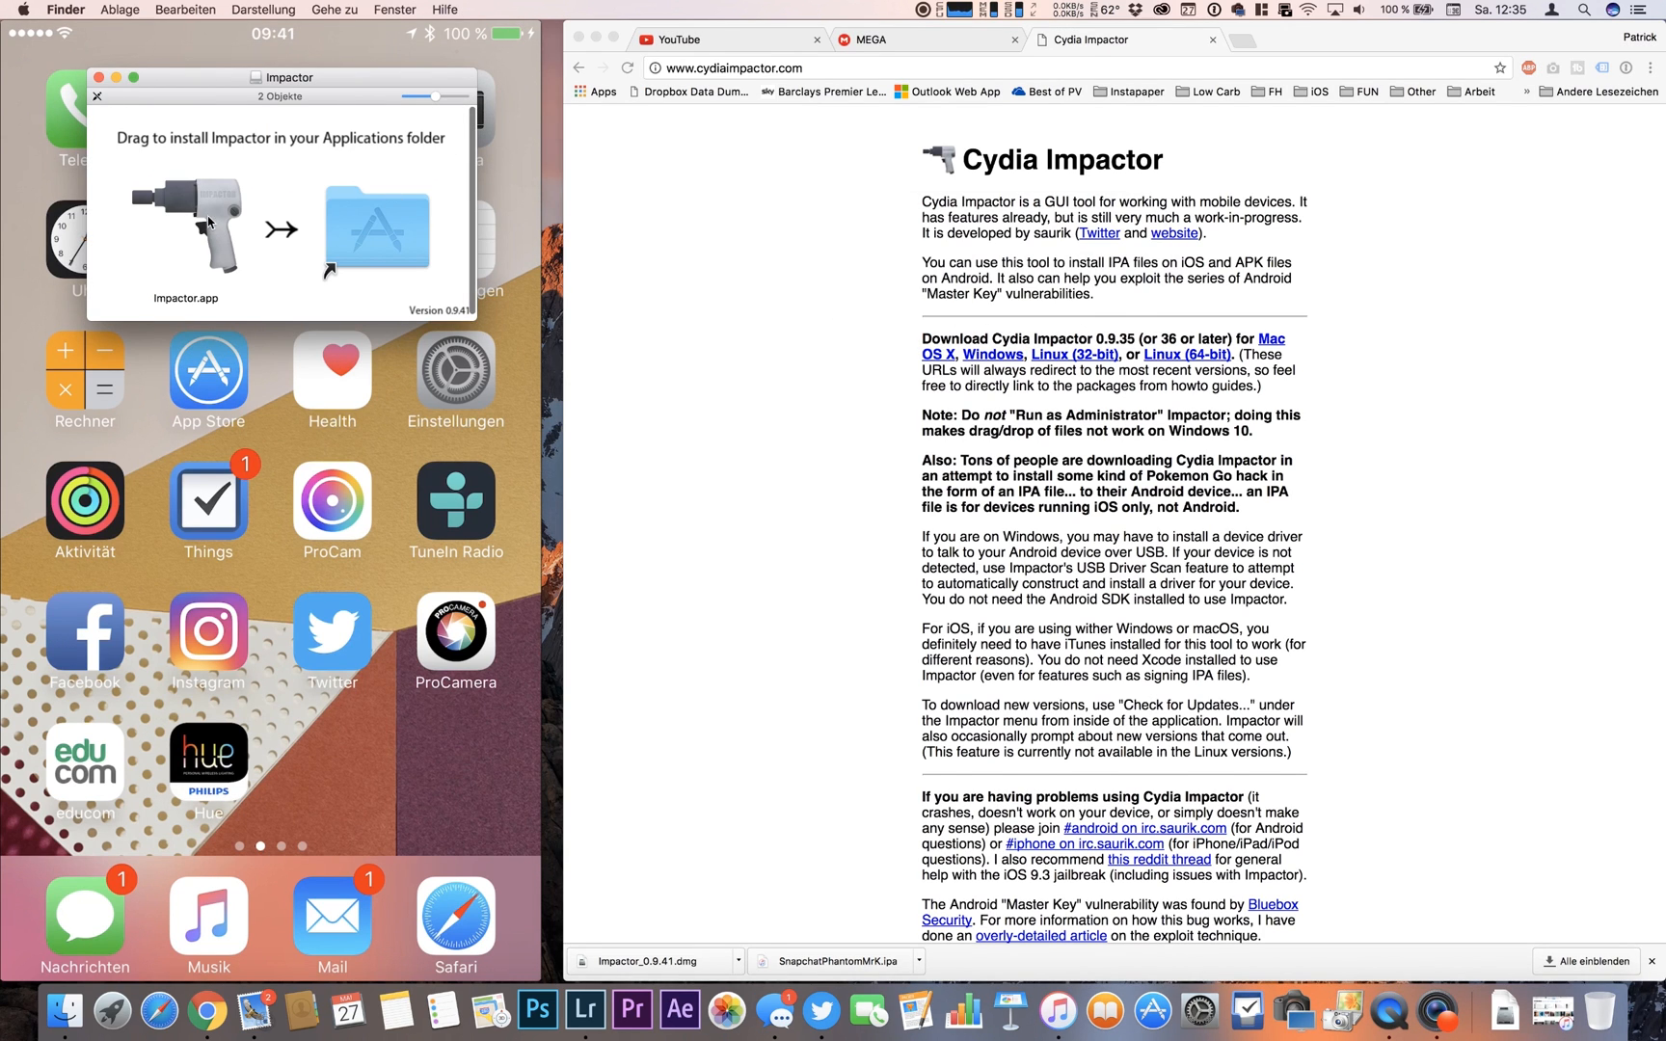
{"action": "left_click_drag", "start_coordinate": [186, 223], "coordinate": [377, 229]}
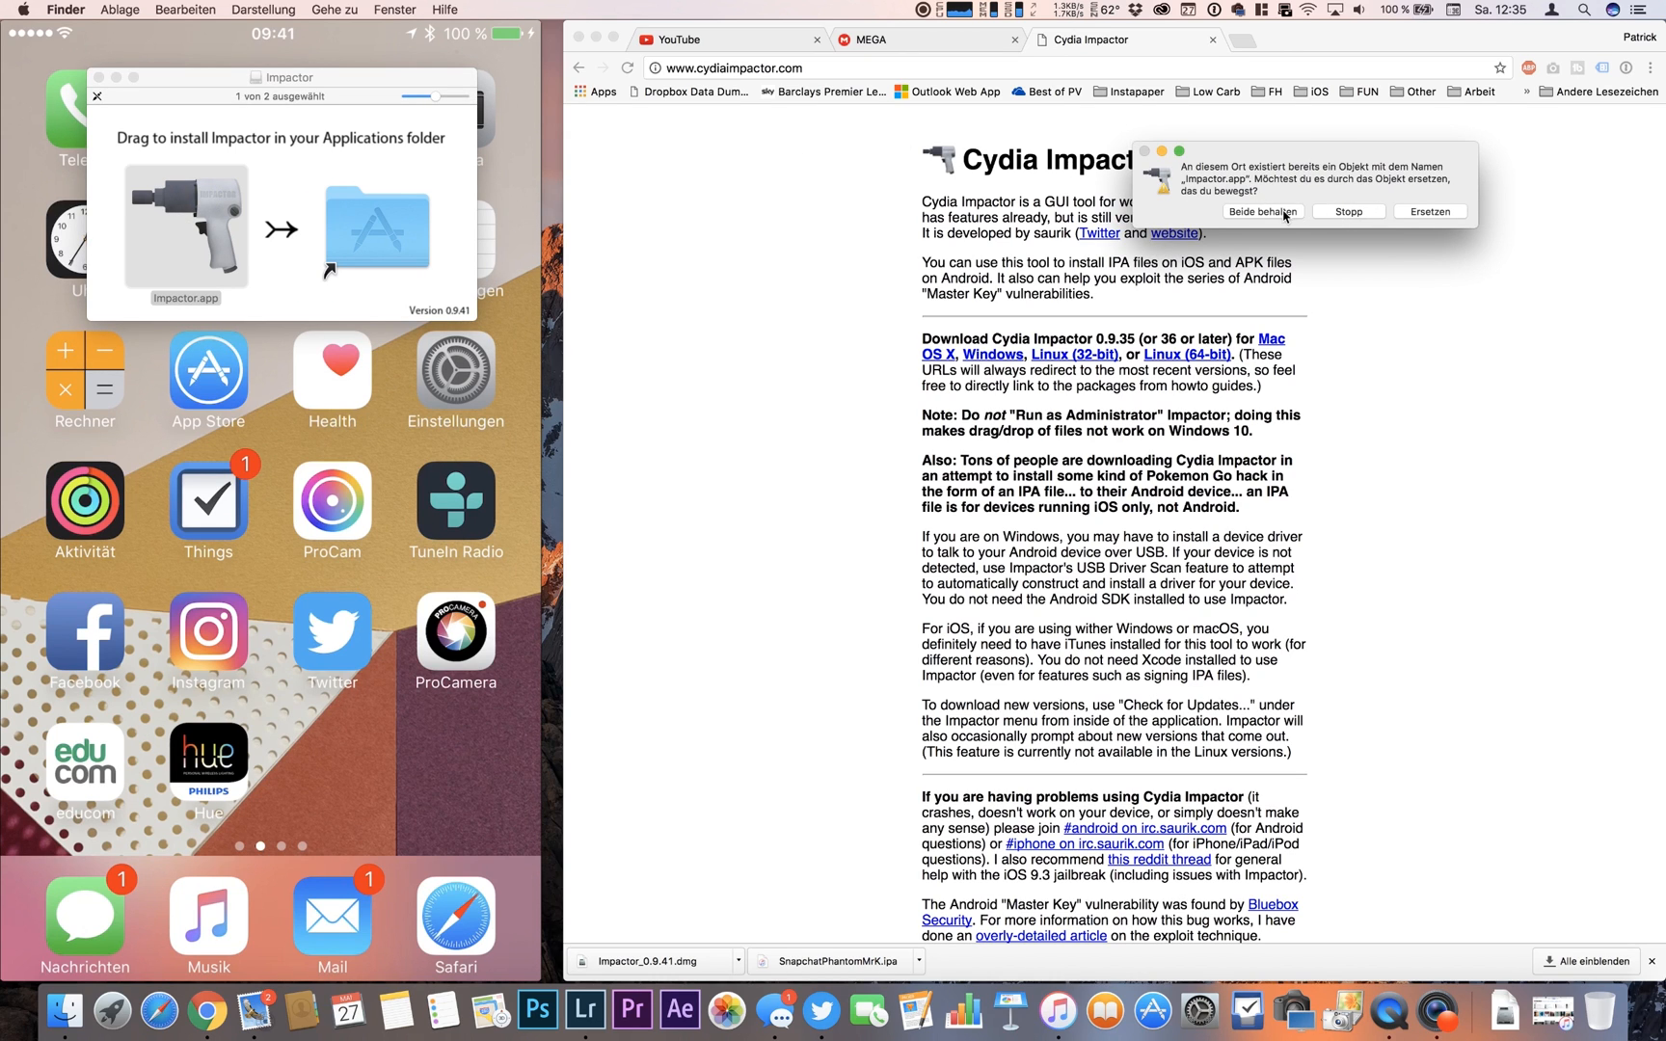
{"action": "left_click", "coordinate": [1263, 211]}
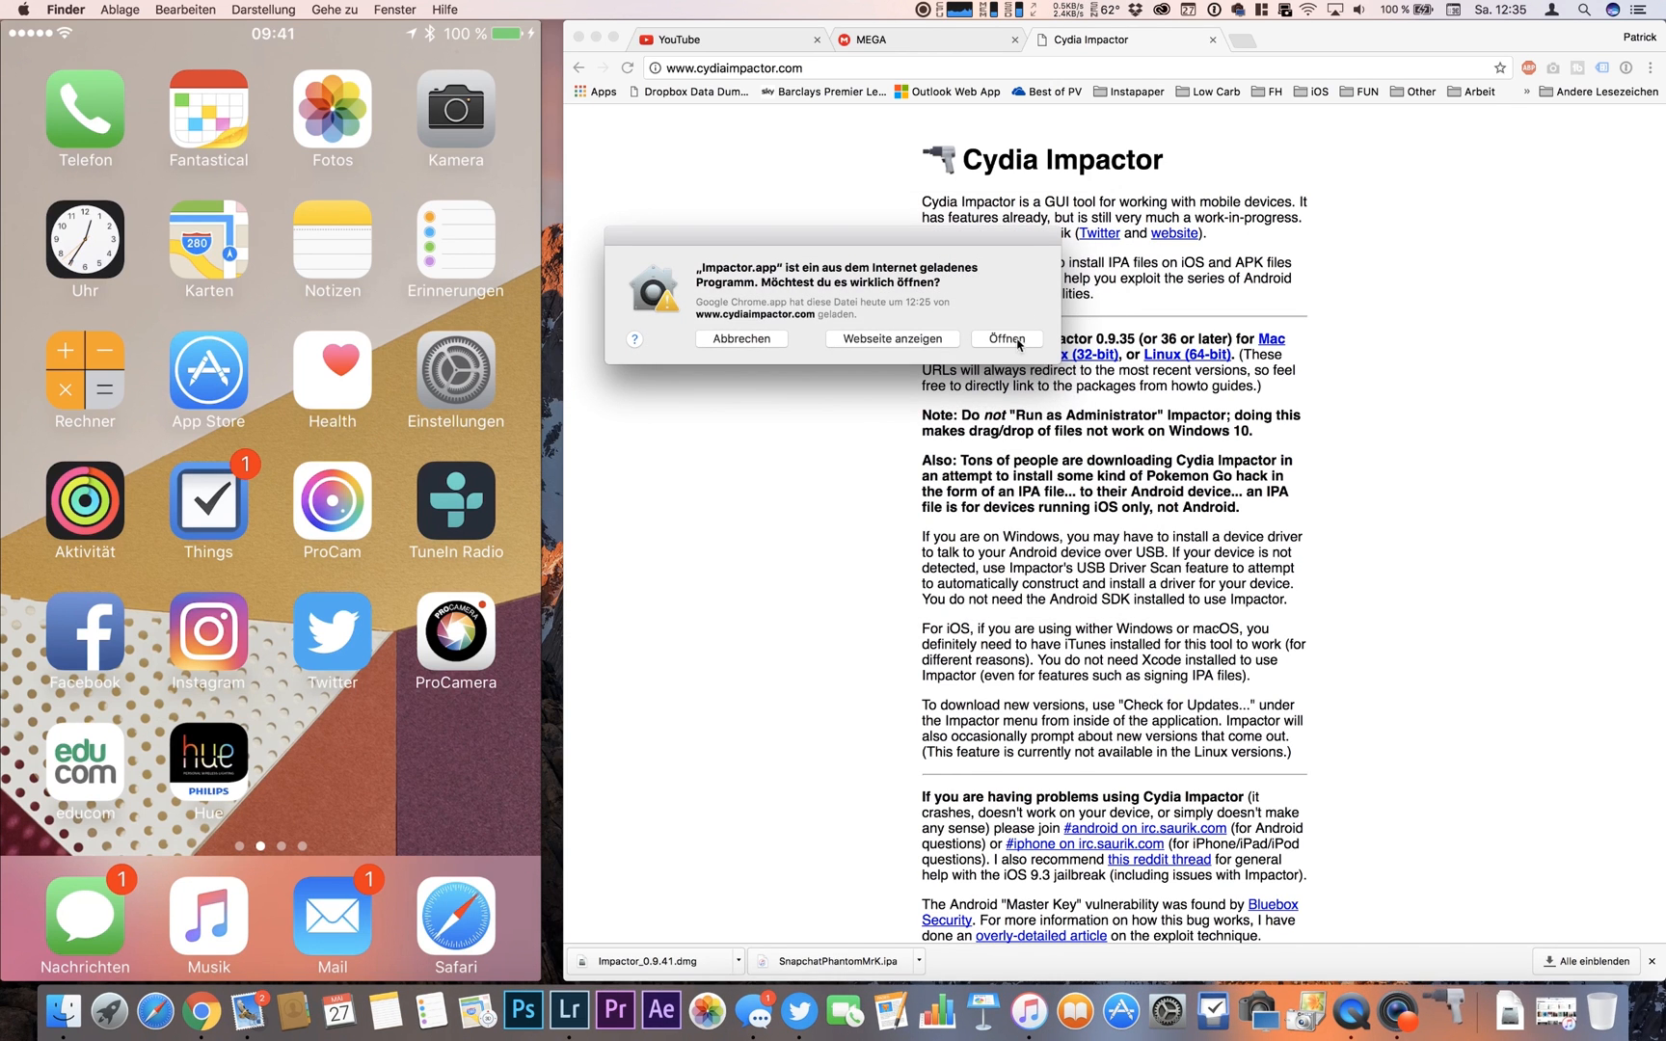
- Confirm opening Impactor and move its window over the phone screen
{"action": "left_click", "coordinate": [1007, 339]}
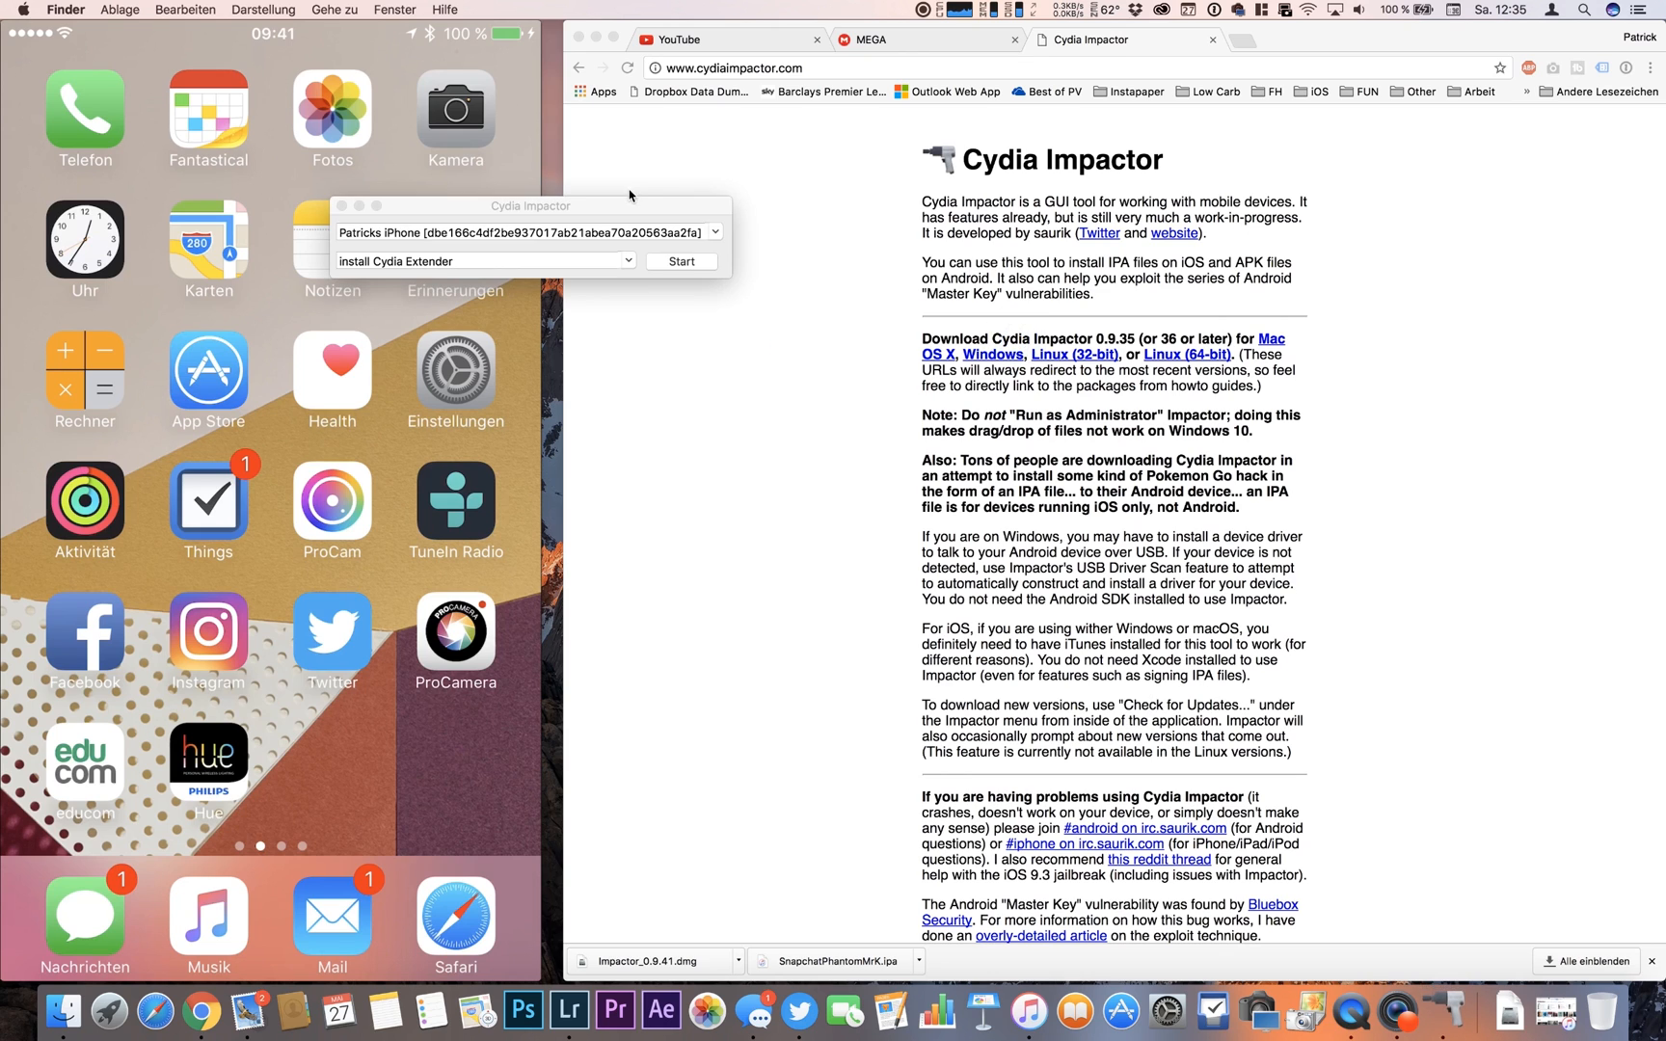
{"action": "left_click", "coordinate": [531, 205]}
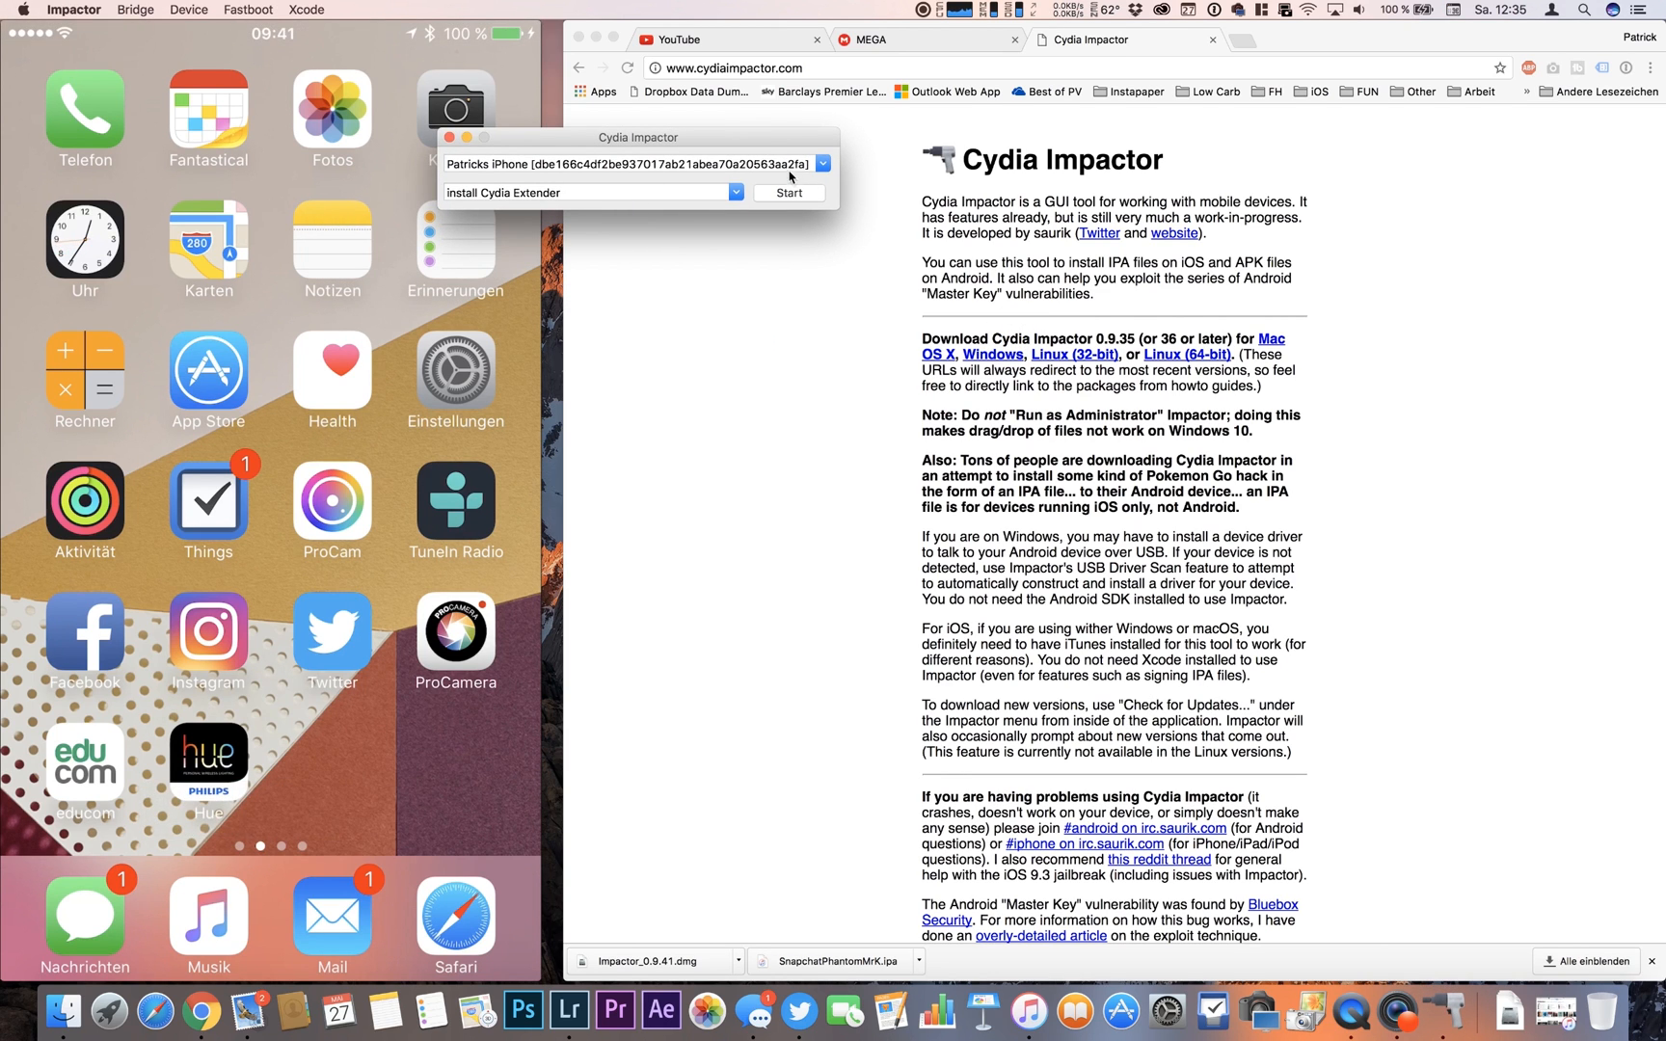
{"action": "left_click_drag", "start_coordinate": [637, 136], "coordinate": [740, 167]}
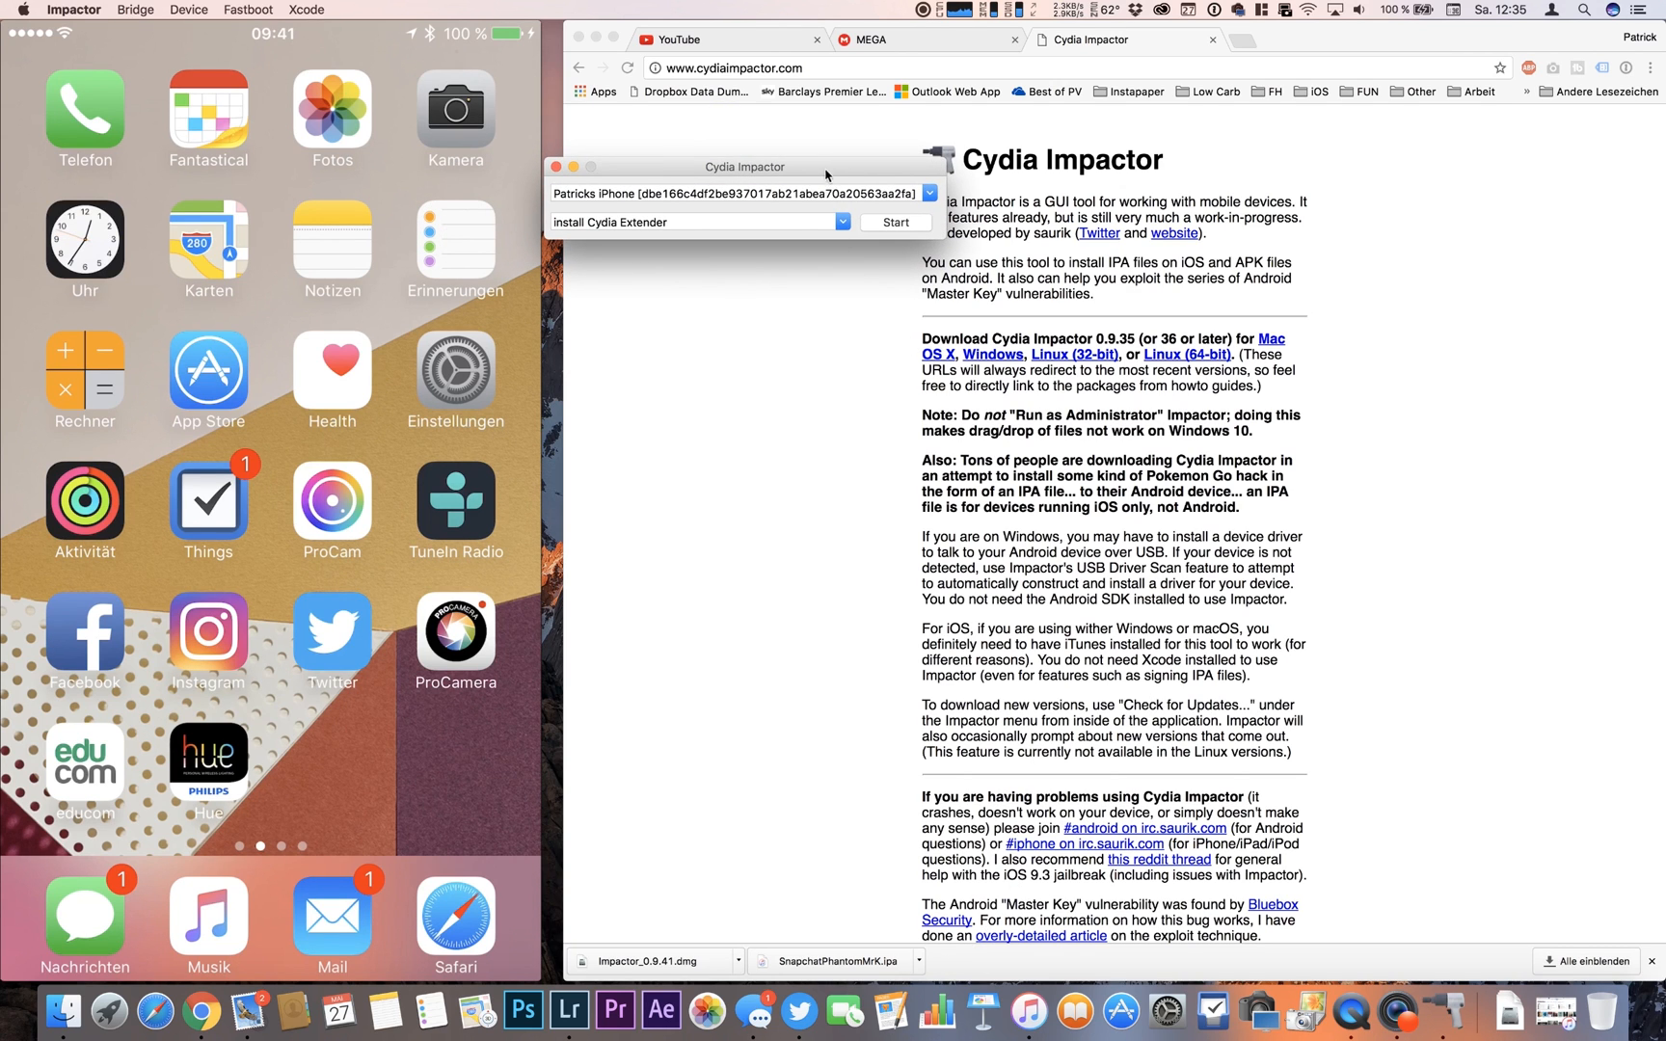
- Reveal SnapchatPhantomMrK.ipa in Downloads and drop it onto the Impactor window
{"action": "left_click", "coordinate": [920, 972]}
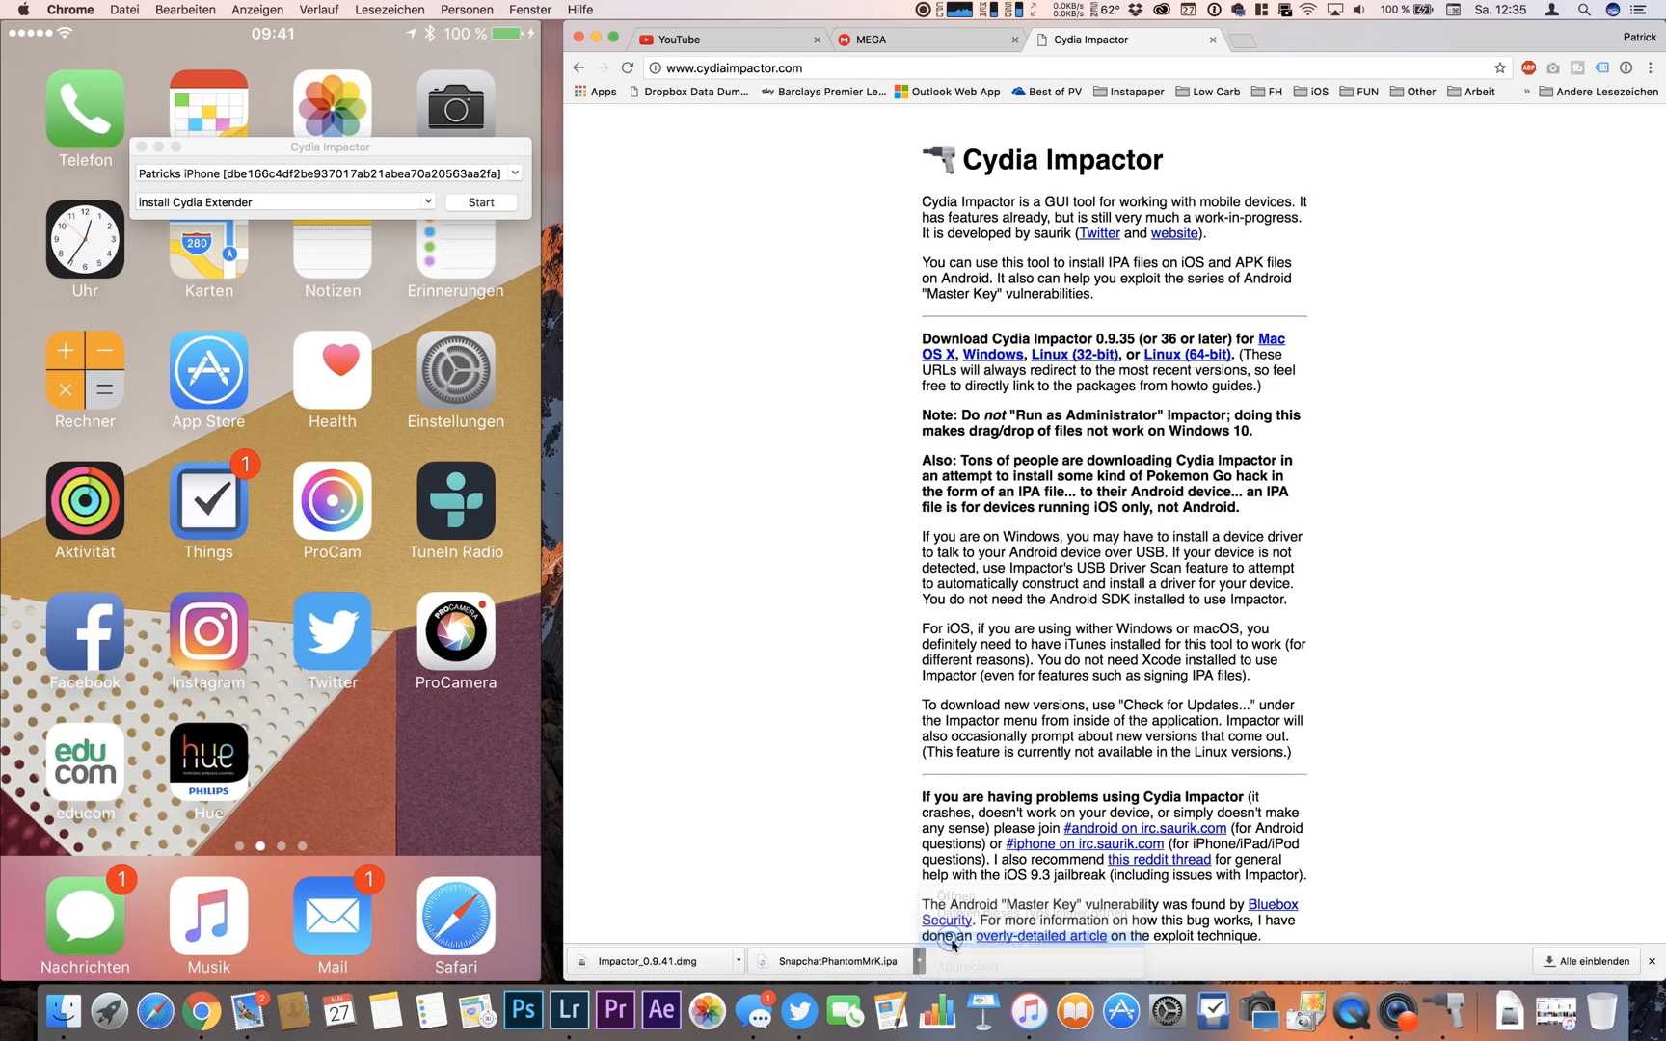
{"action": "left_click", "coordinate": [830, 961]}
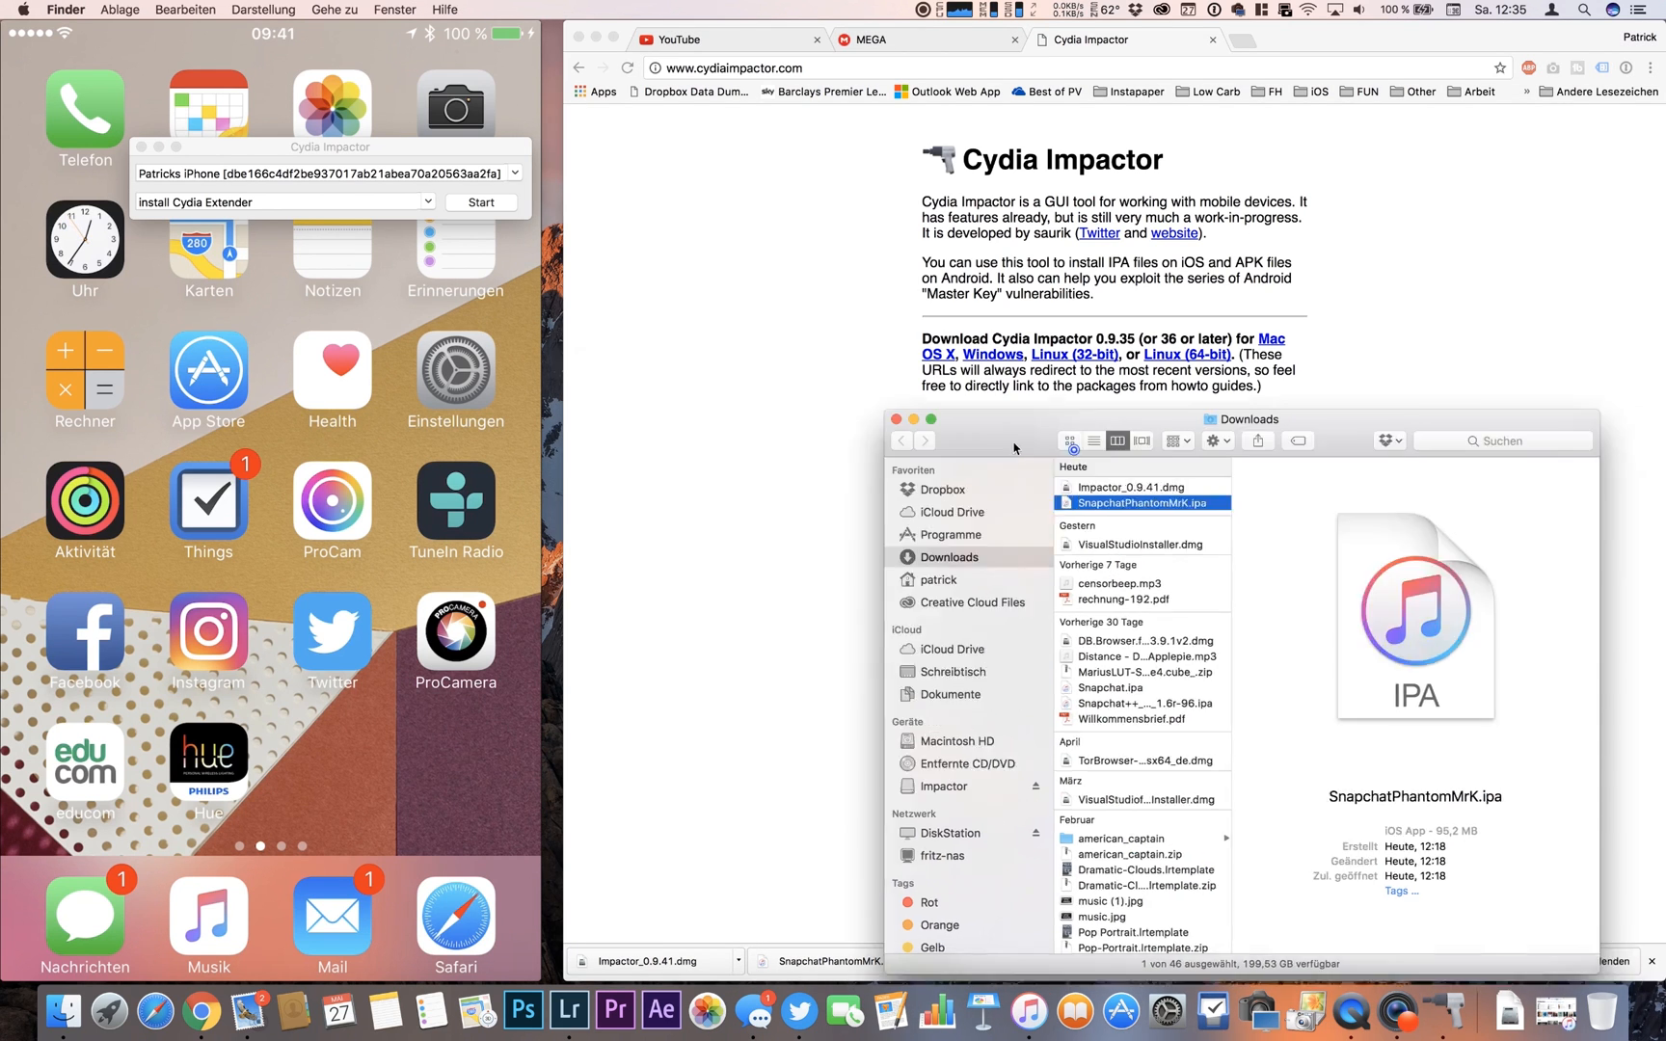
{"action": "left_click_drag", "start_coordinate": [1139, 503], "coordinate": [362, 201]}
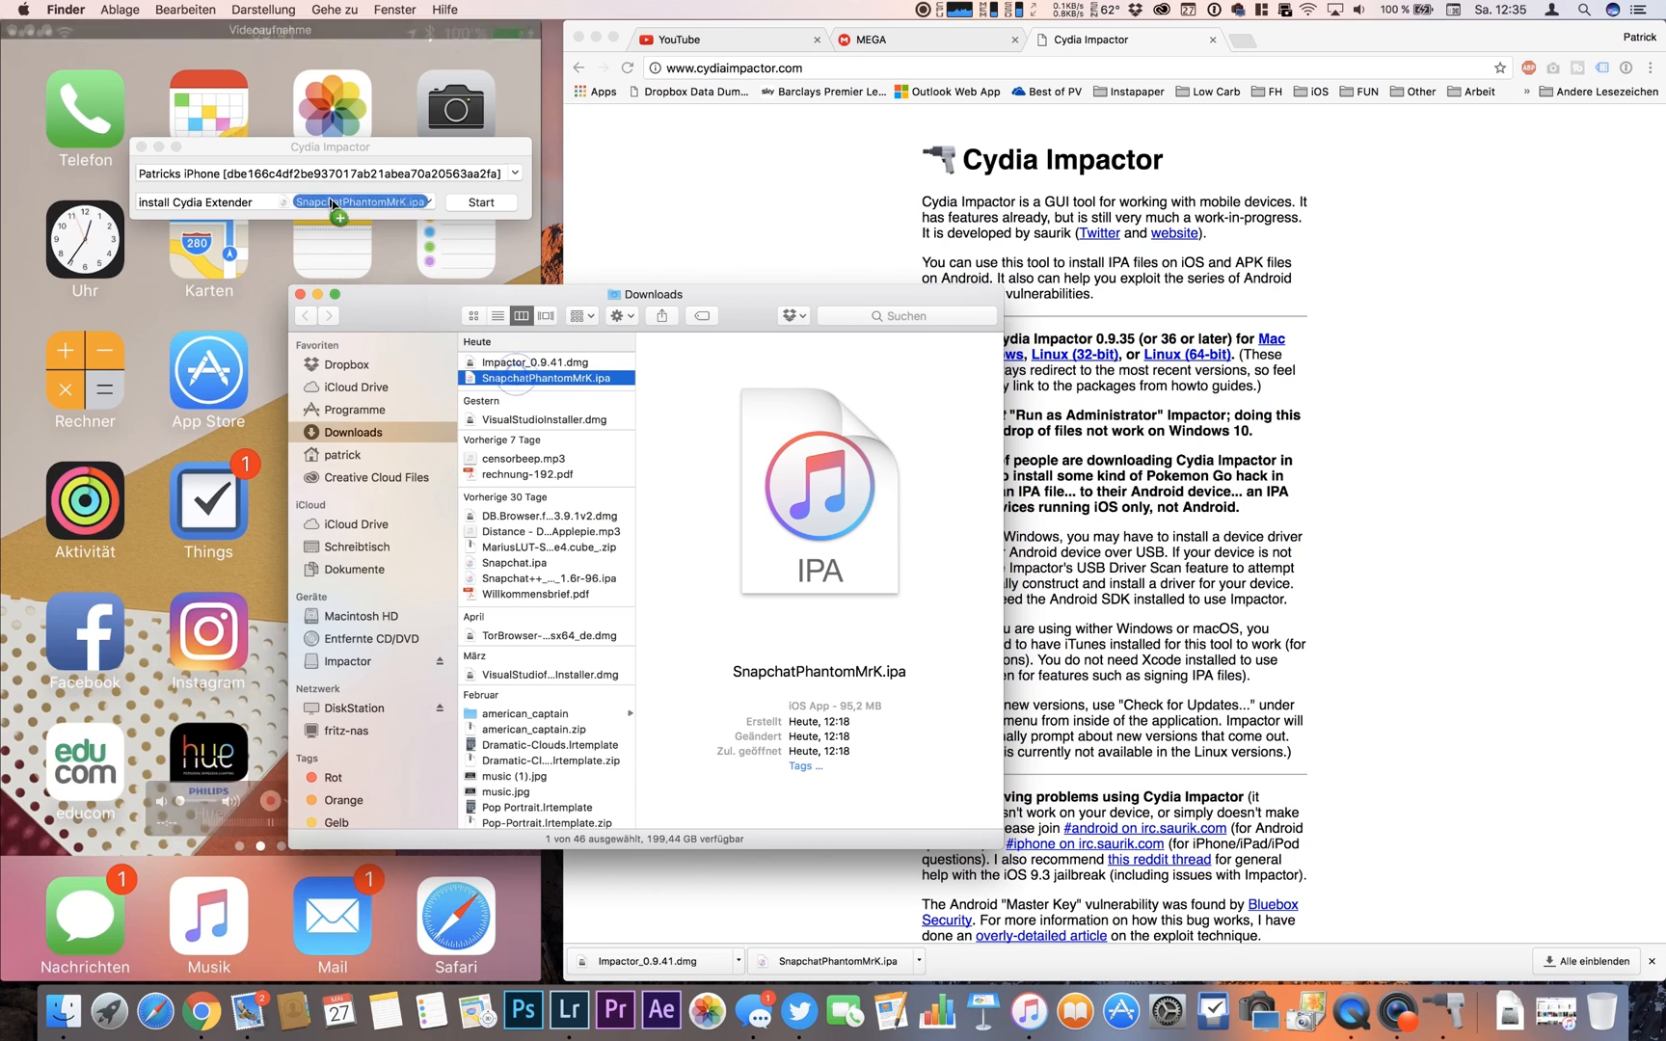
{"action": "left_click", "coordinate": [481, 203]}
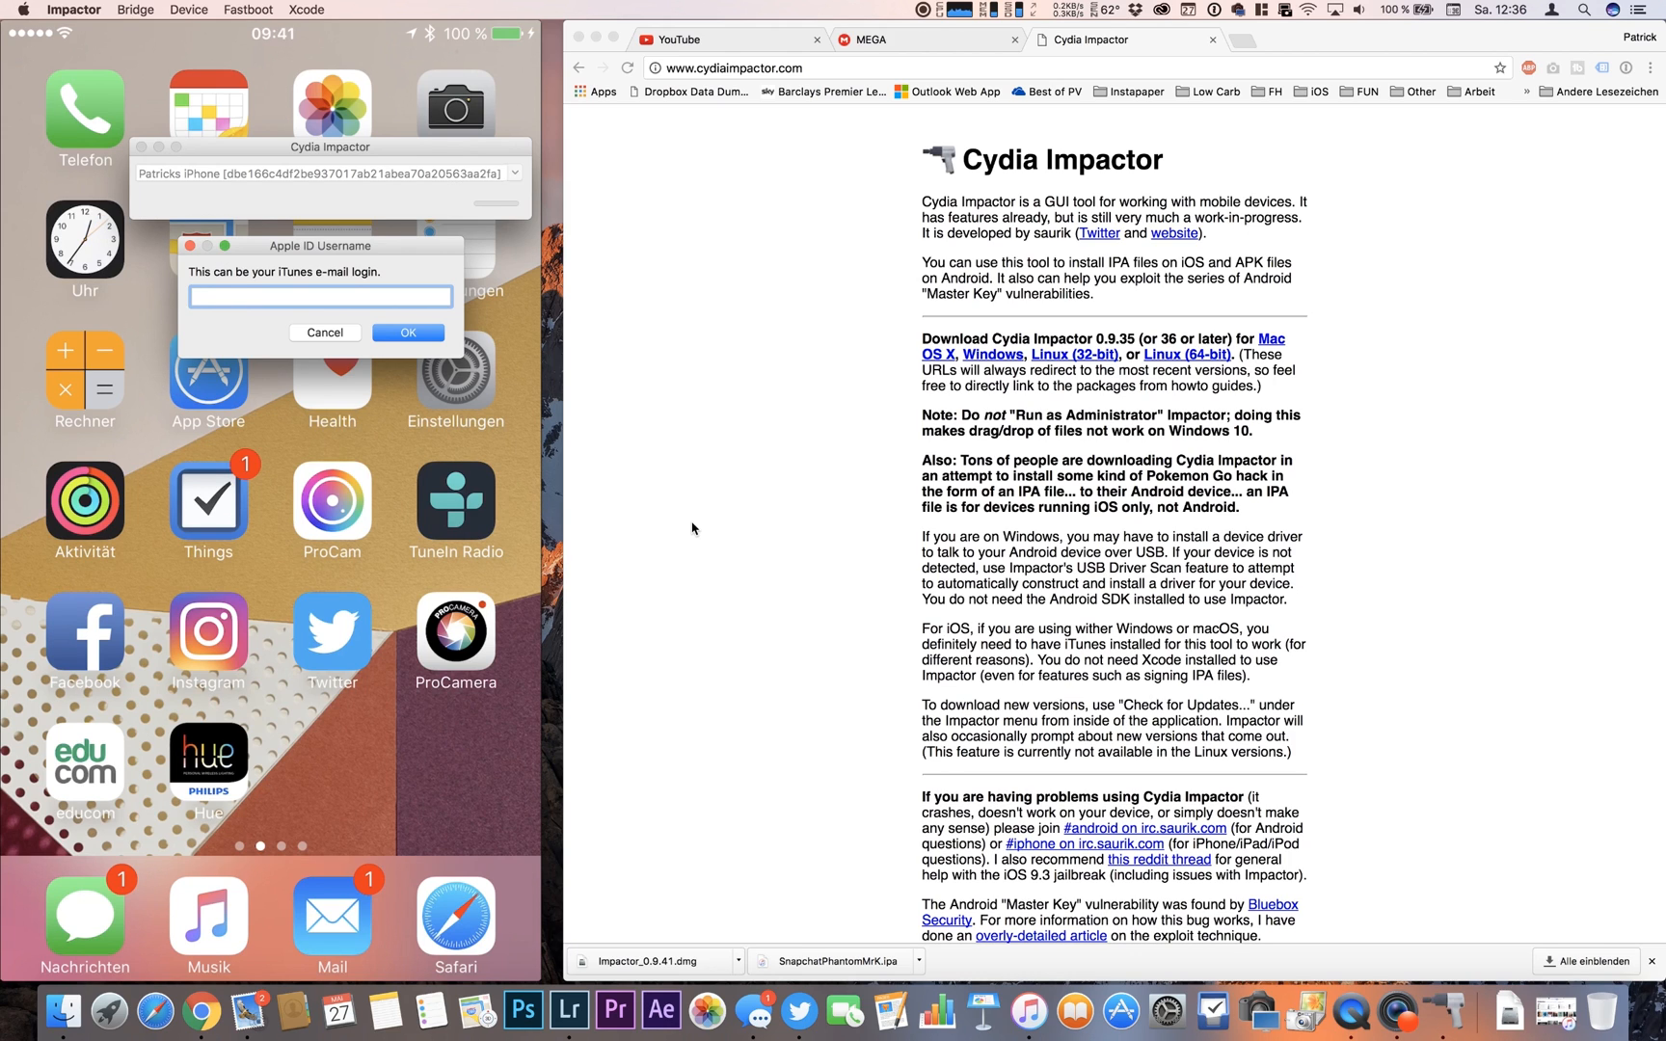
- Submit the Apple ID username and password from 1Password to Impactor
{"action": "left_click", "coordinate": [320, 296]}
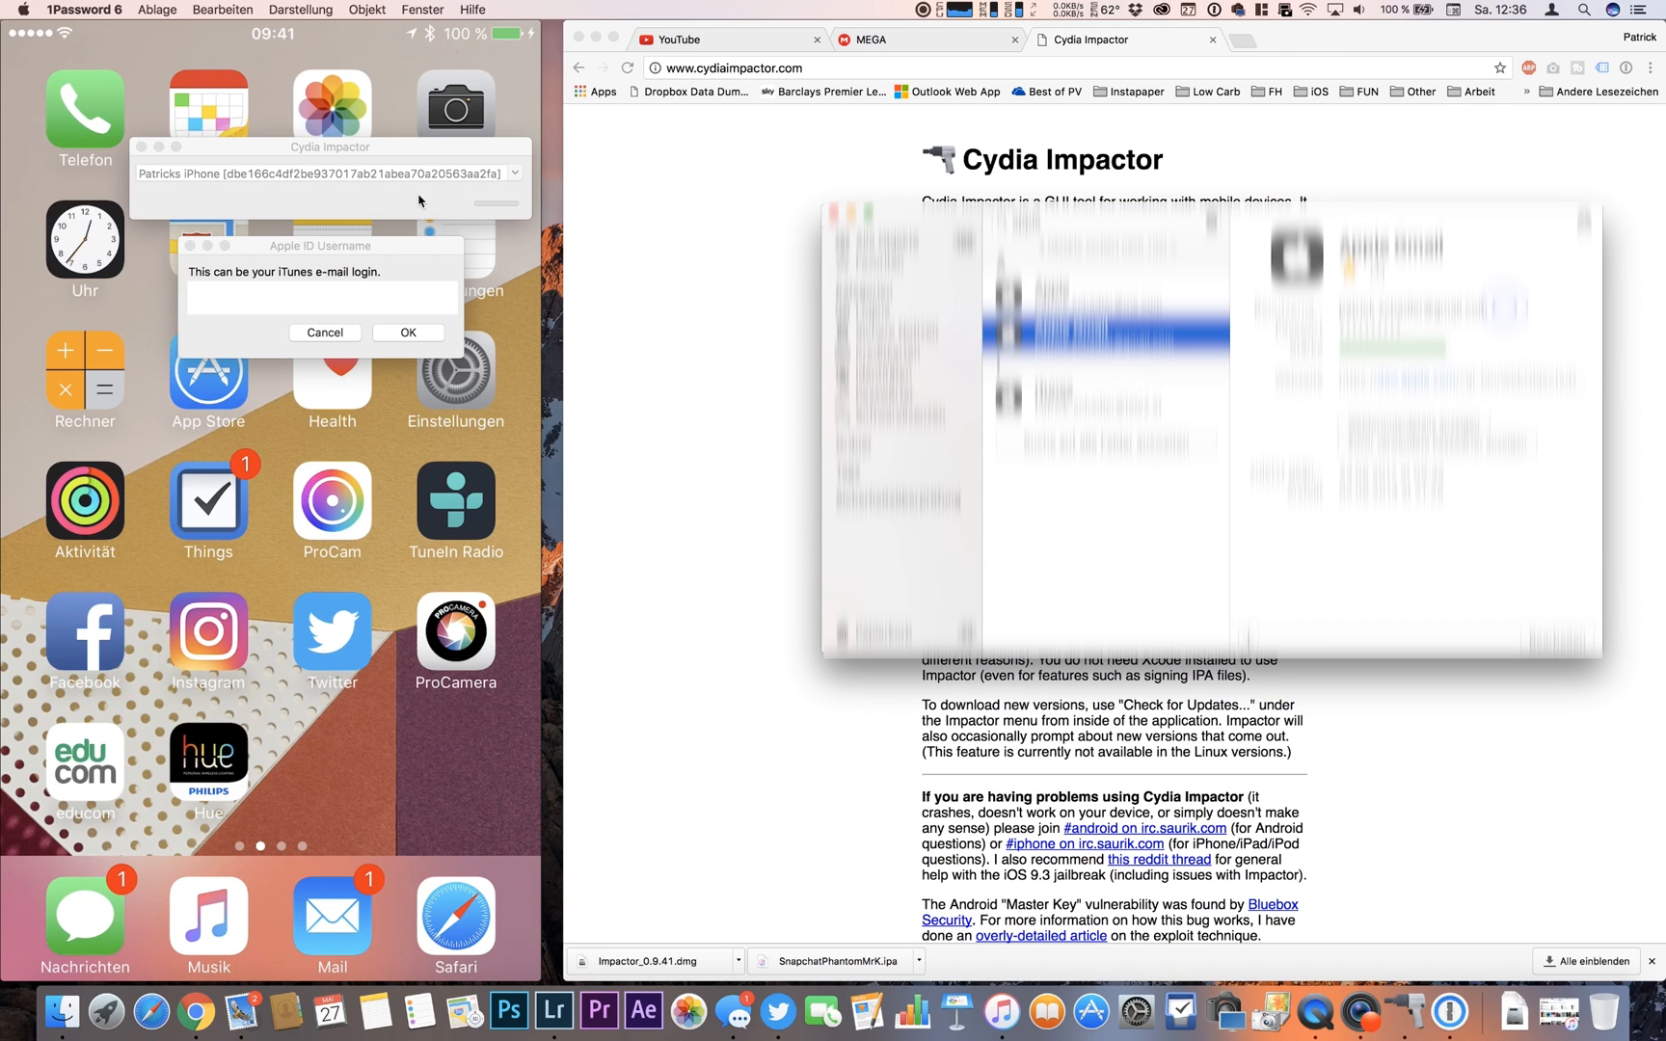
{"action": "left_click", "coordinate": [407, 331]}
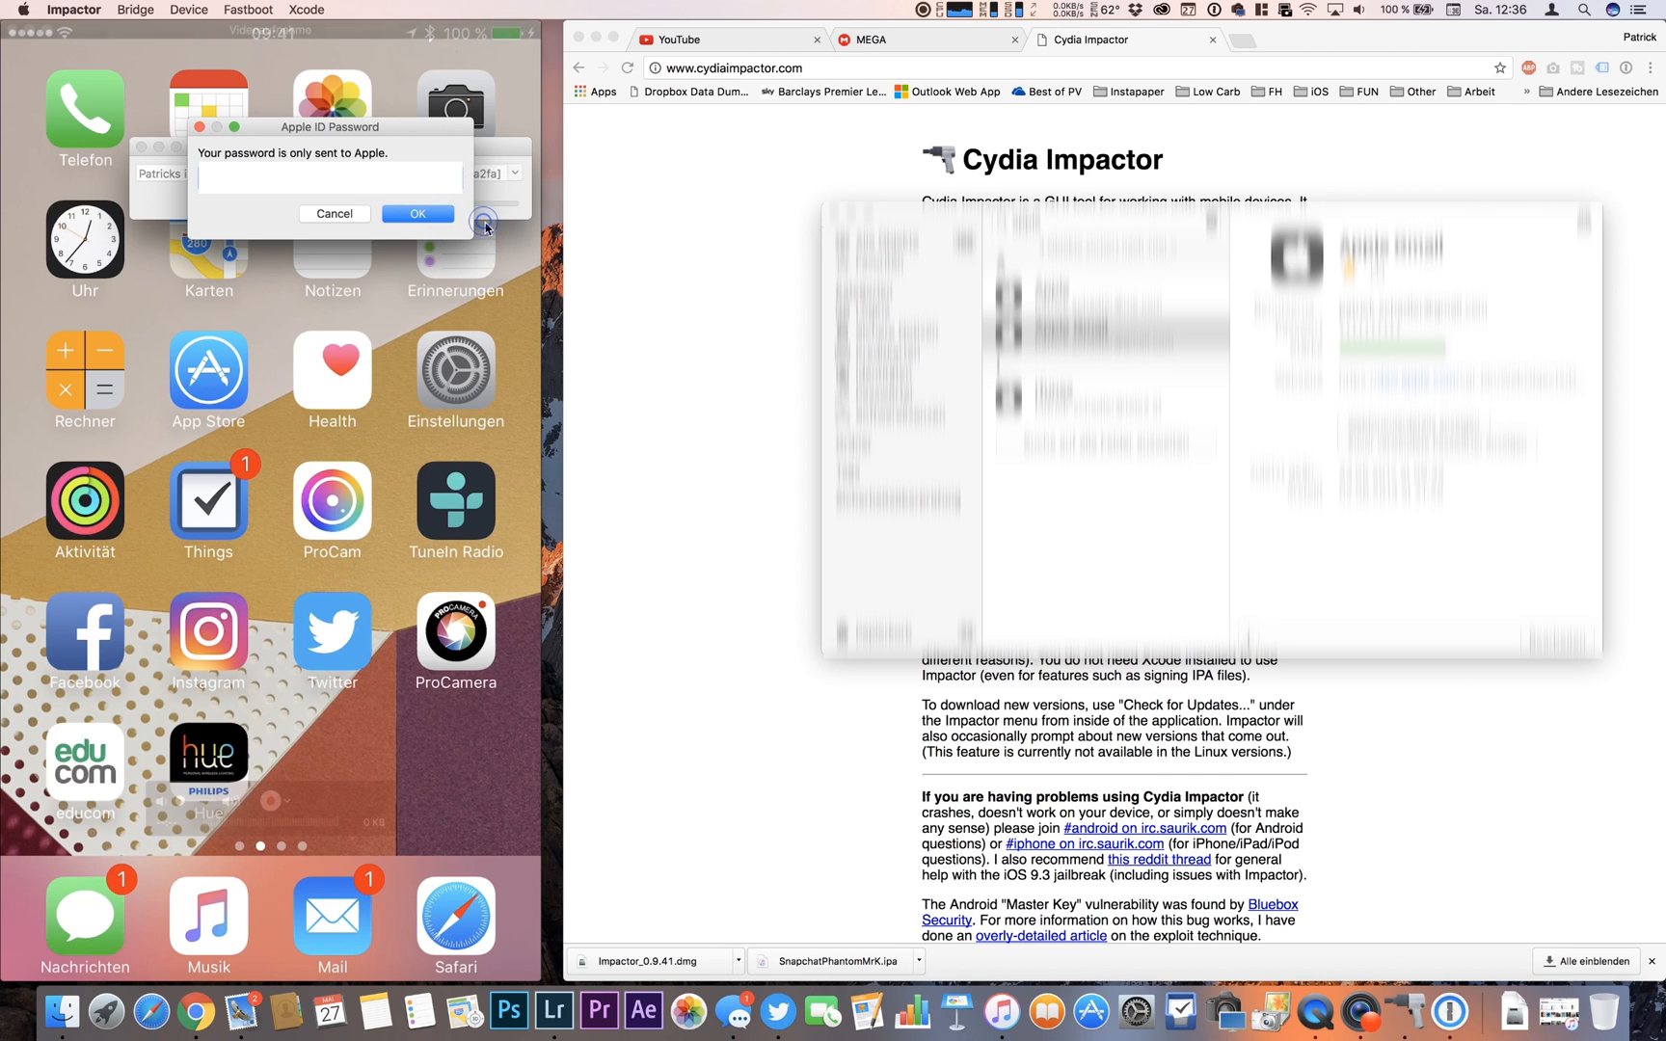
{"action": "left_click", "coordinate": [417, 213]}
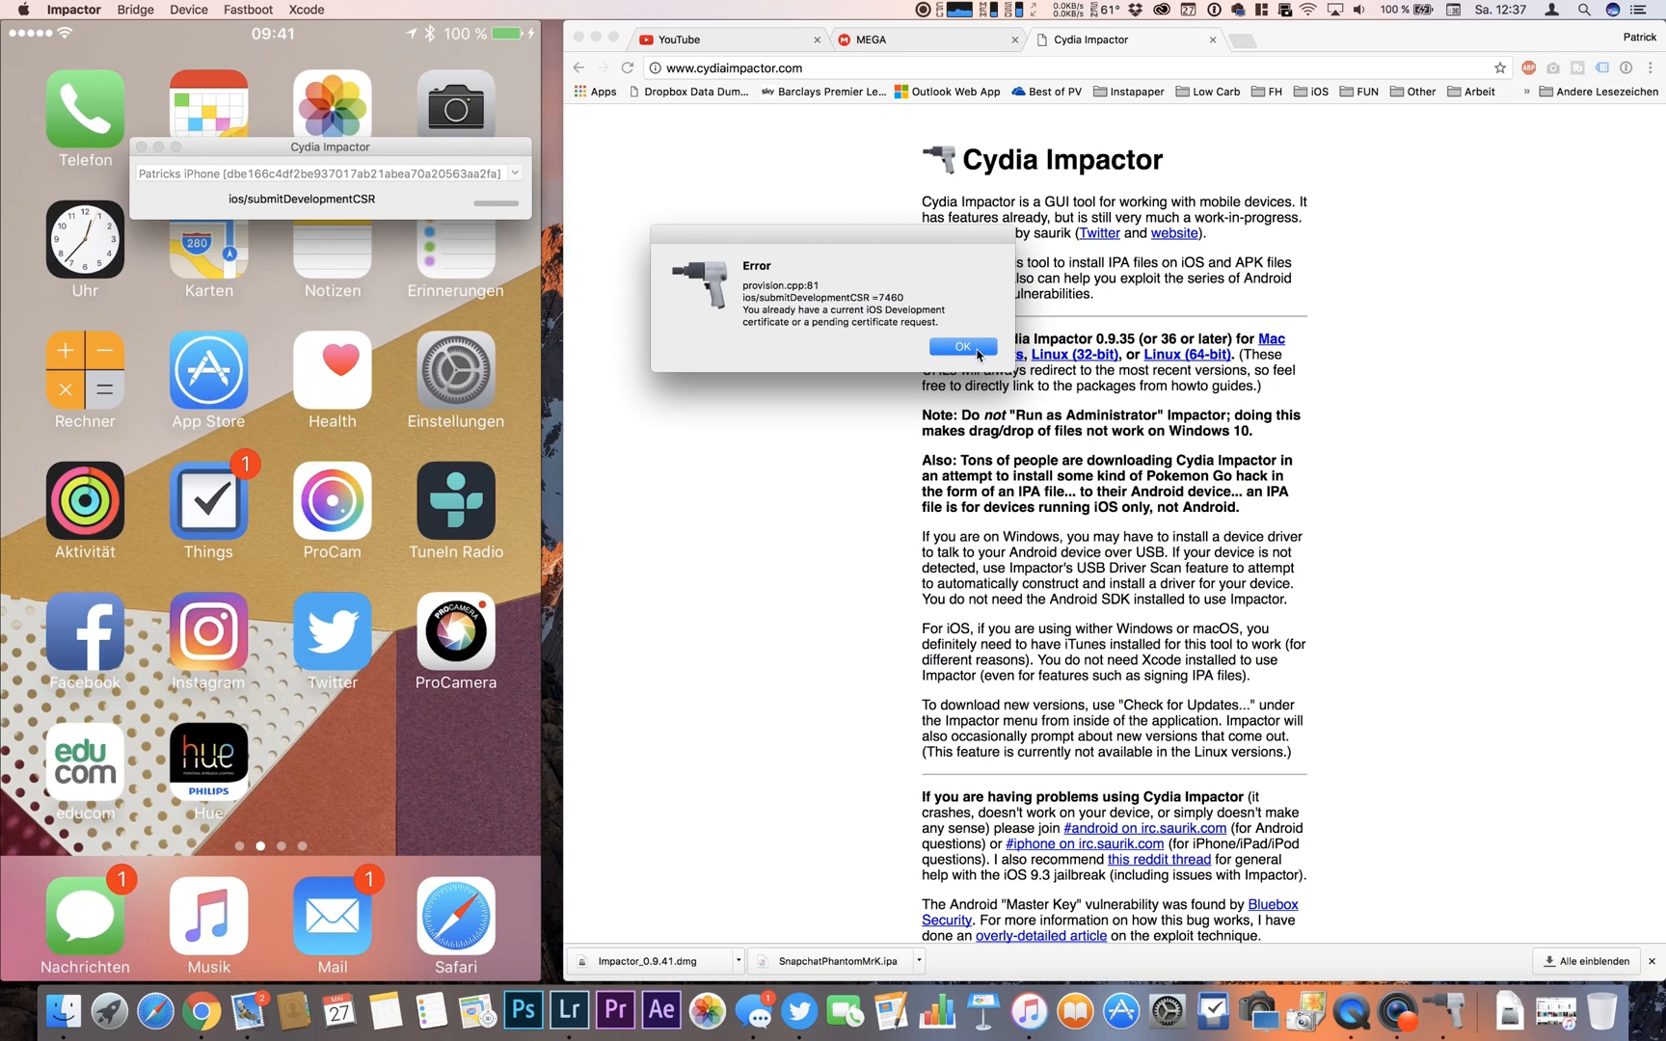
- Dismiss the certificate error, revoke existing certificates, and re-enter the Apple ID credentials
{"action": "left_click", "coordinate": [963, 346]}
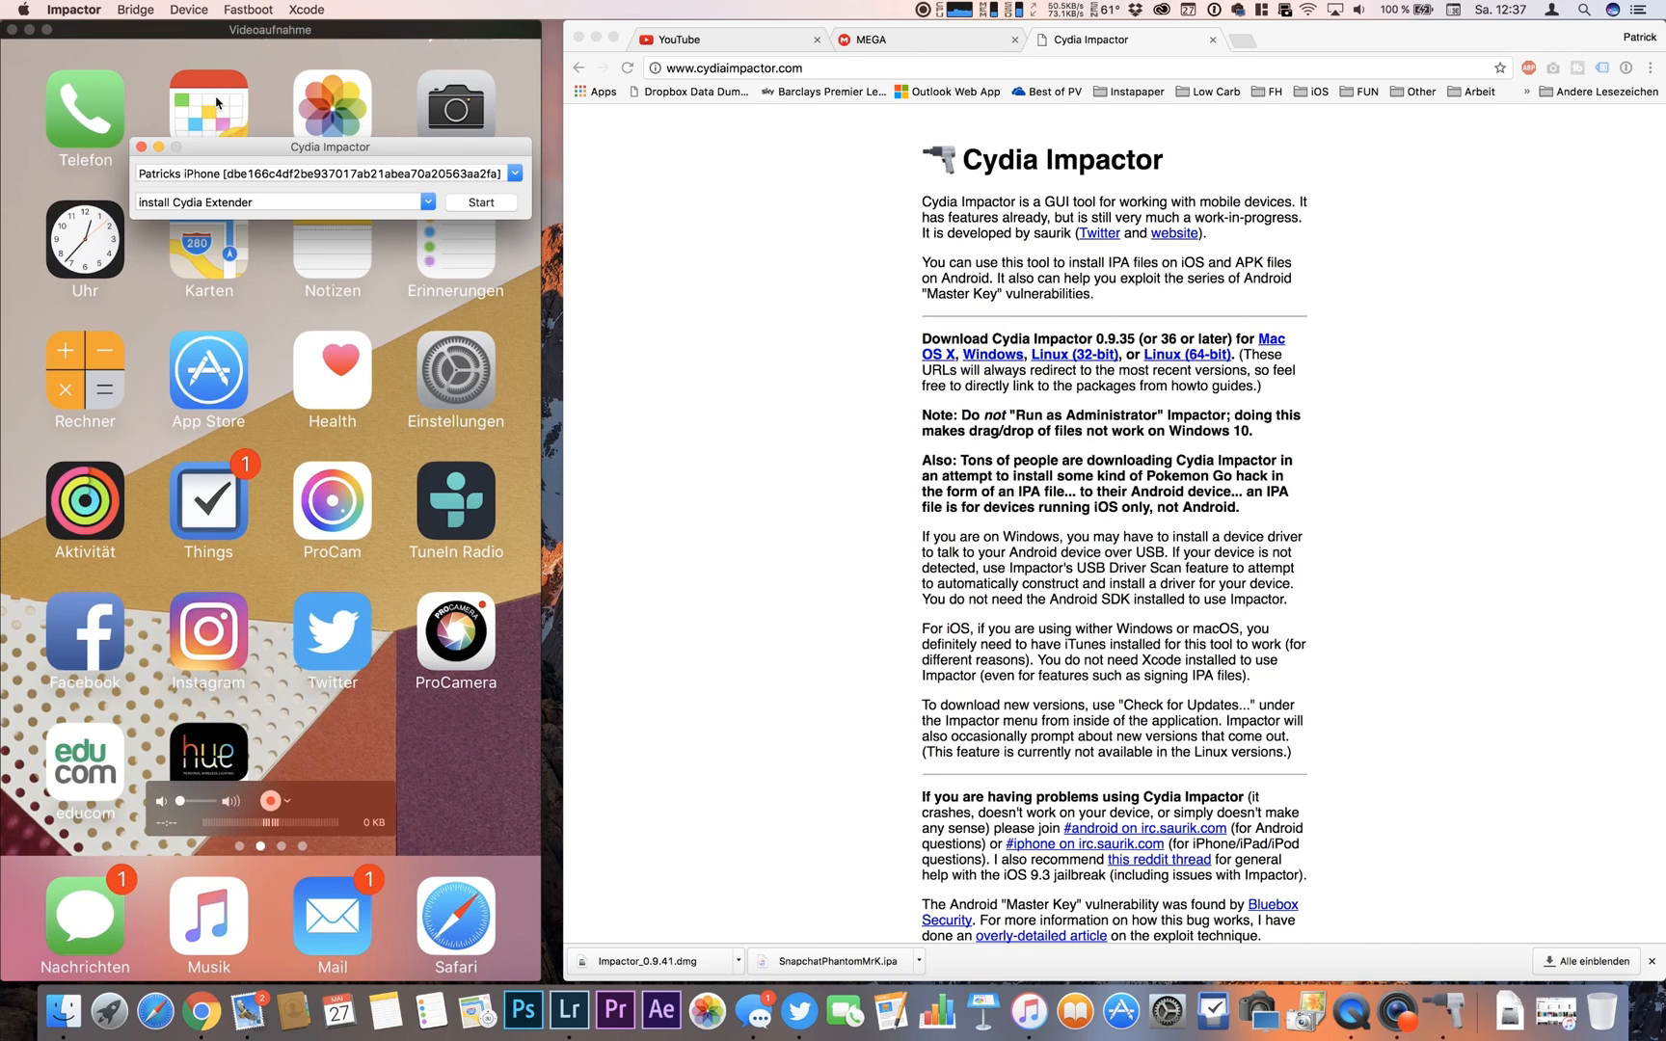
{"action": "left_click", "coordinate": [68, 11]}
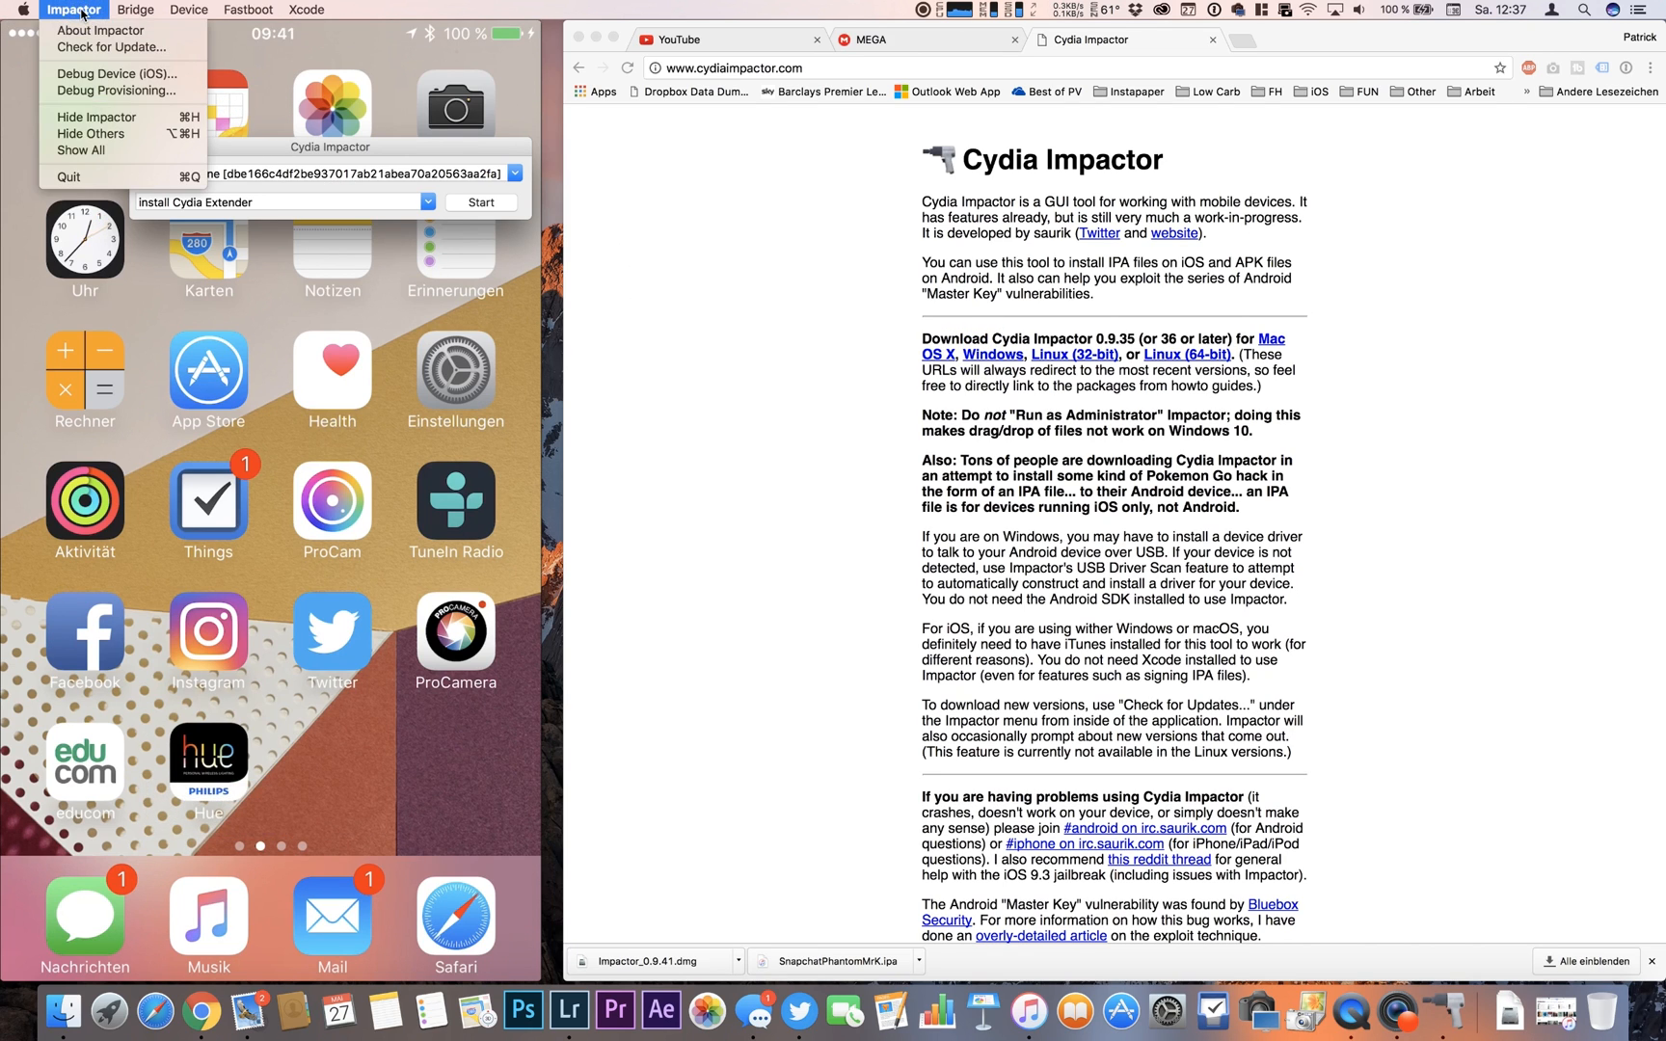
{"action": "left_click", "coordinate": [307, 10]}
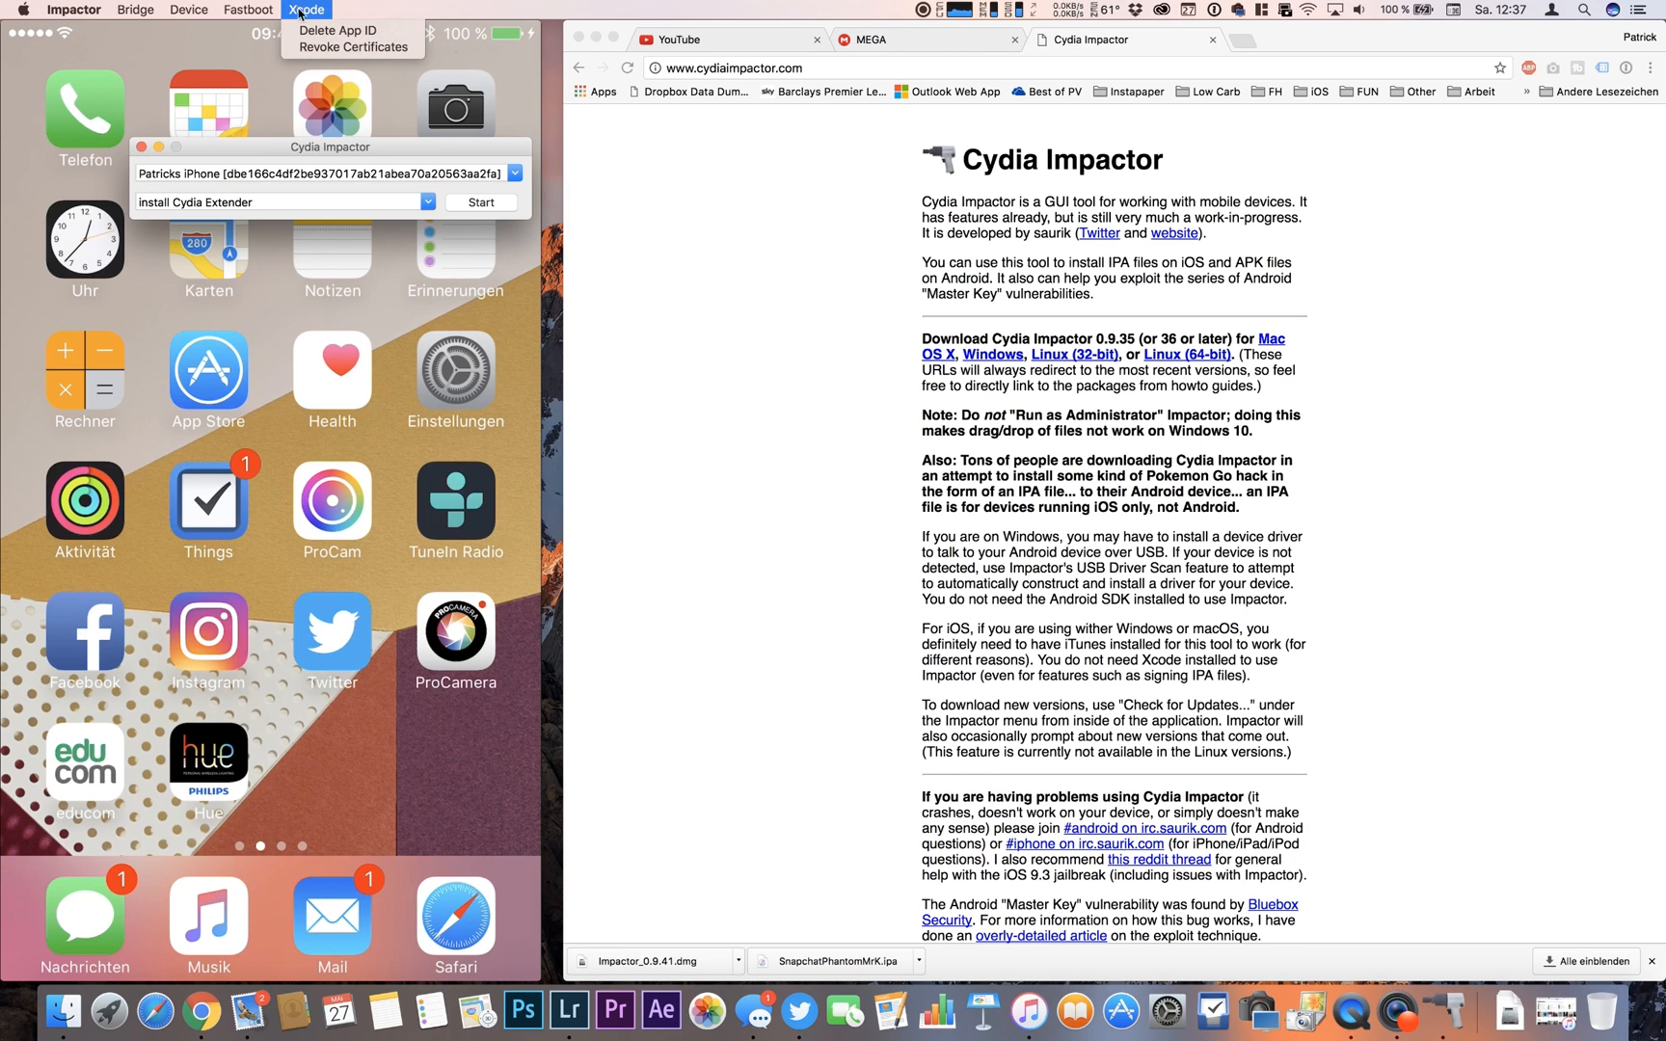
{"action": "left_click", "coordinate": [481, 201]}
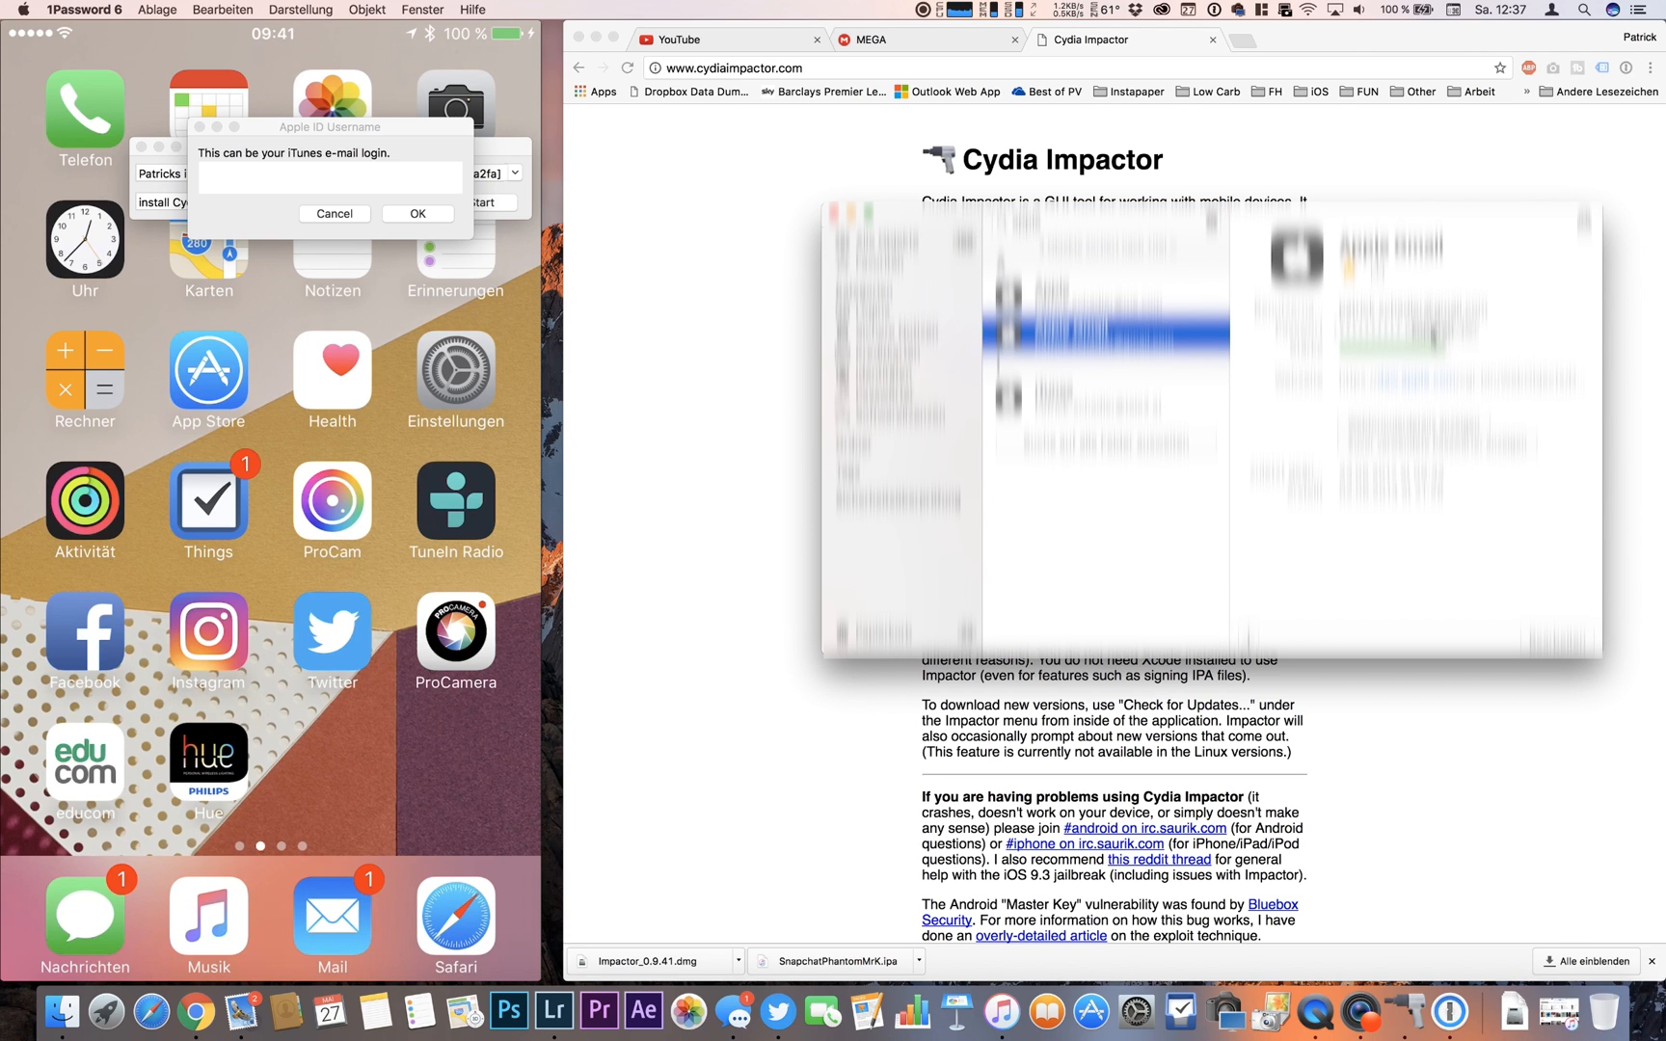
{"action": "mouse_move", "coordinate": [435, 199]}
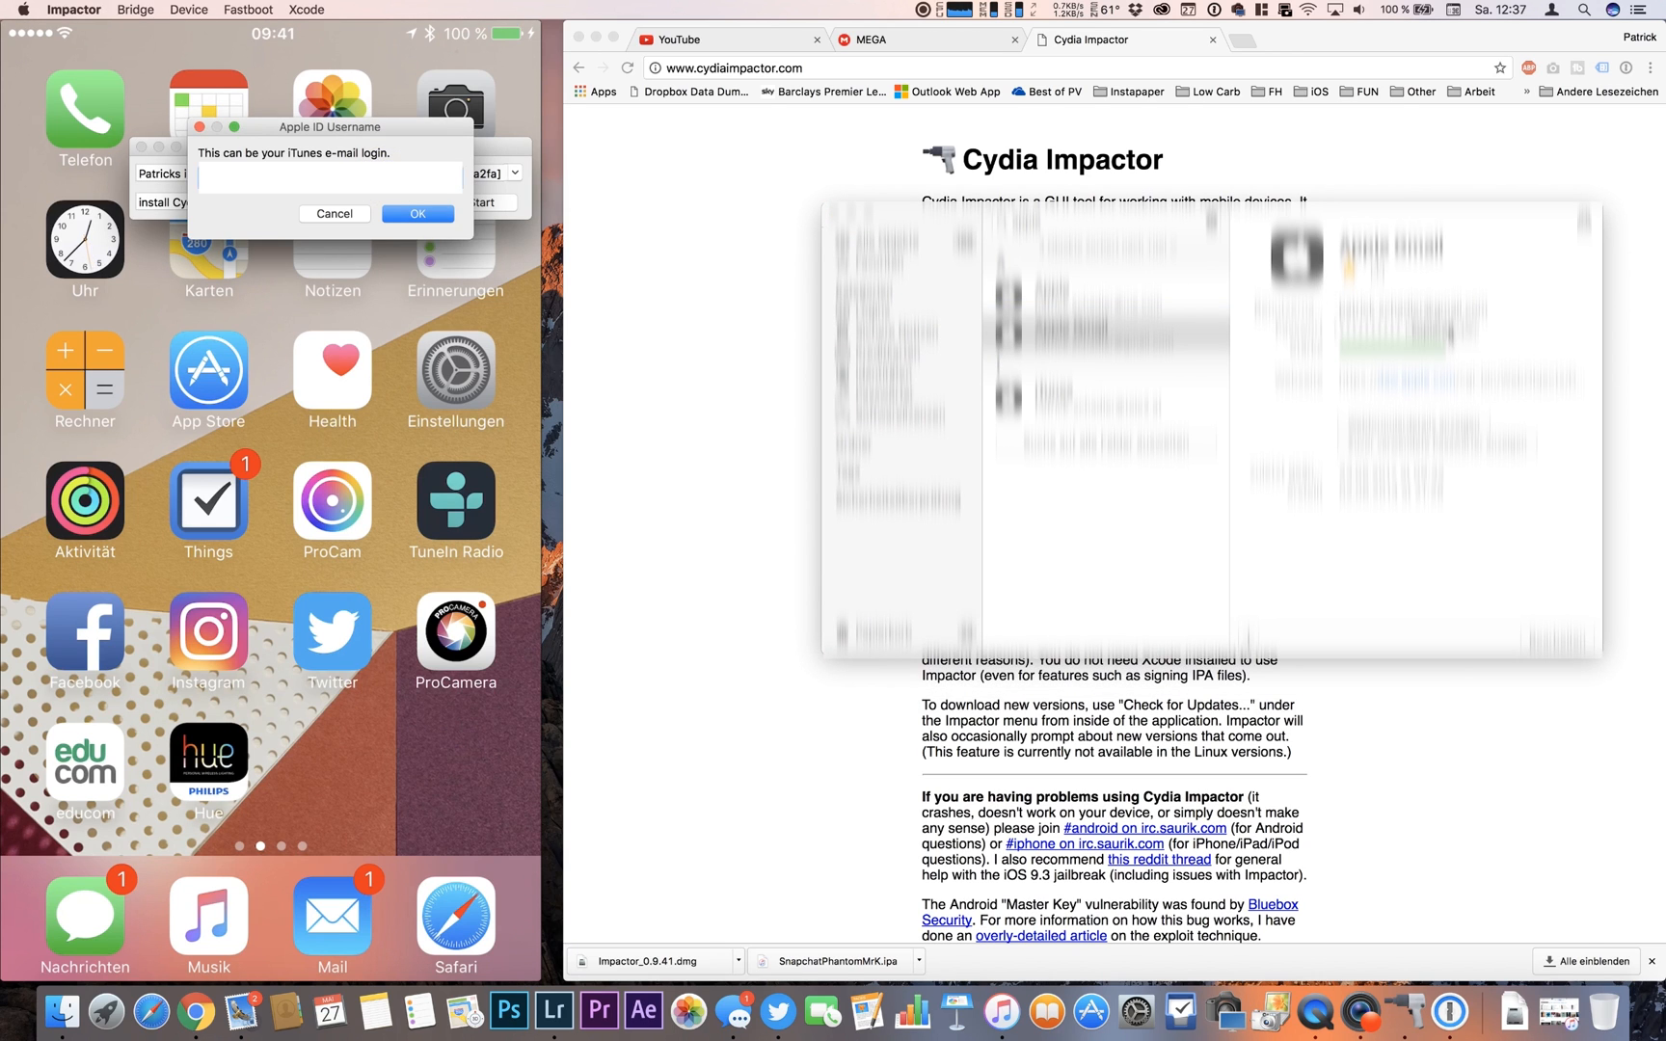
{"action": "left_click", "coordinate": [416, 214]}
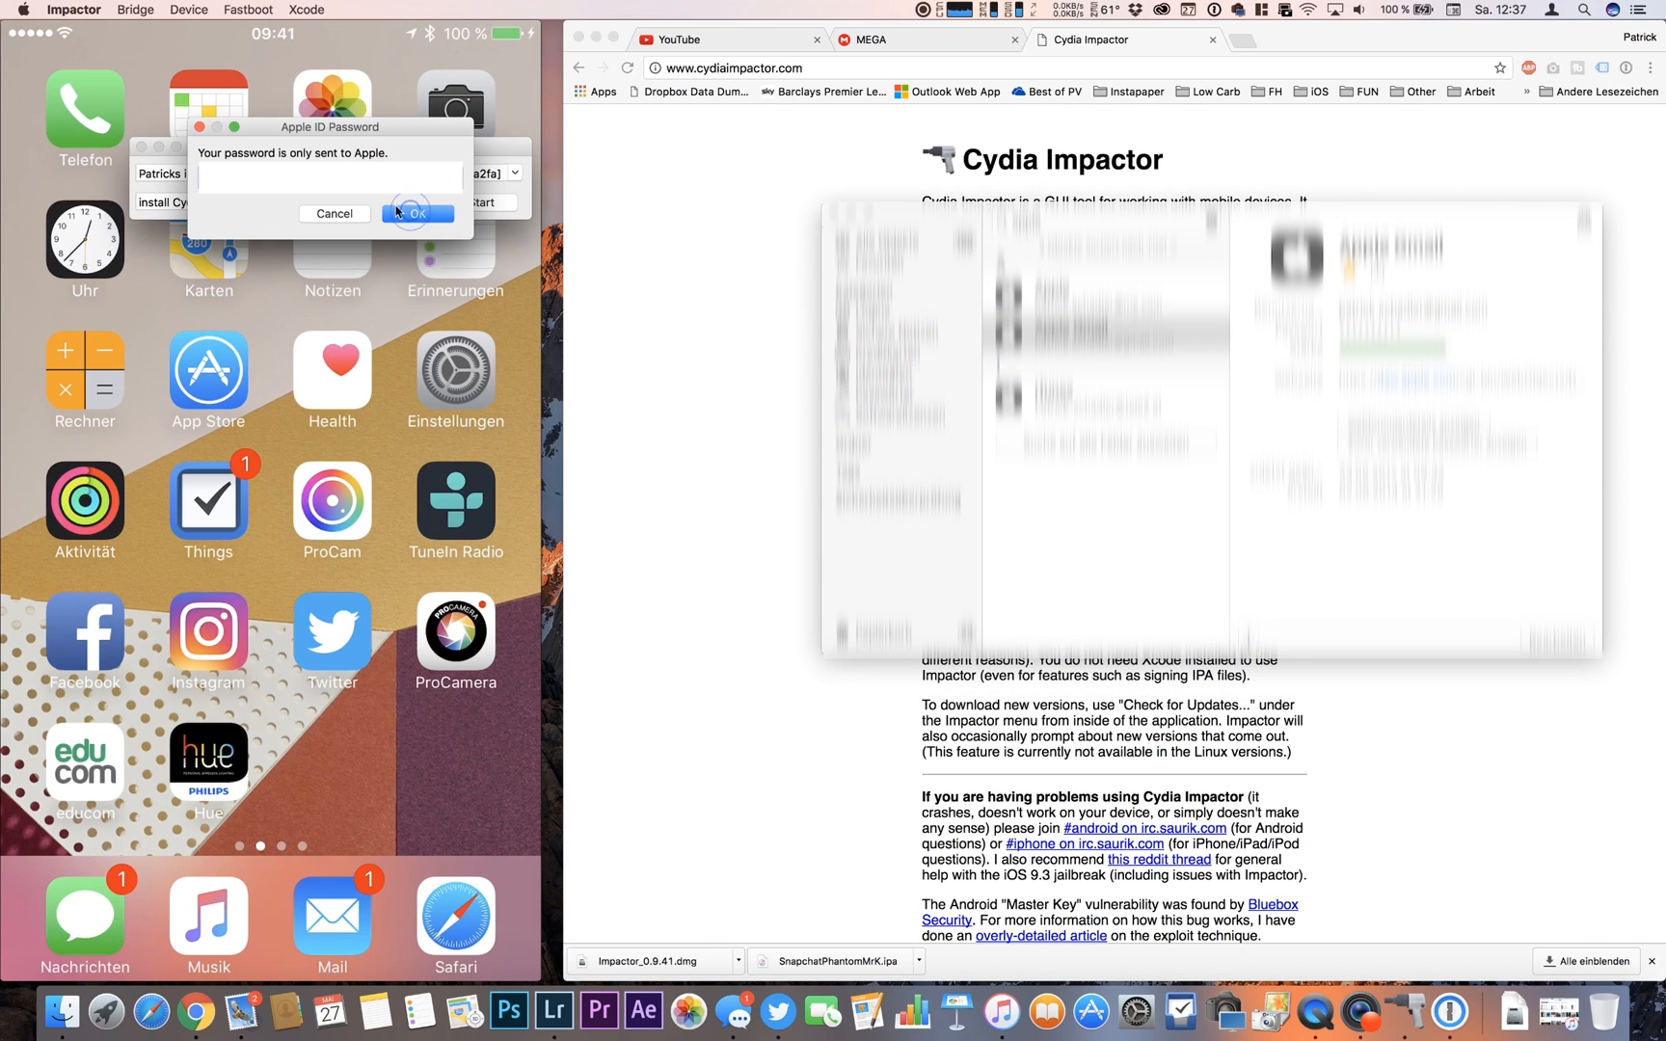
{"action": "right_click", "coordinate": [328, 177]}
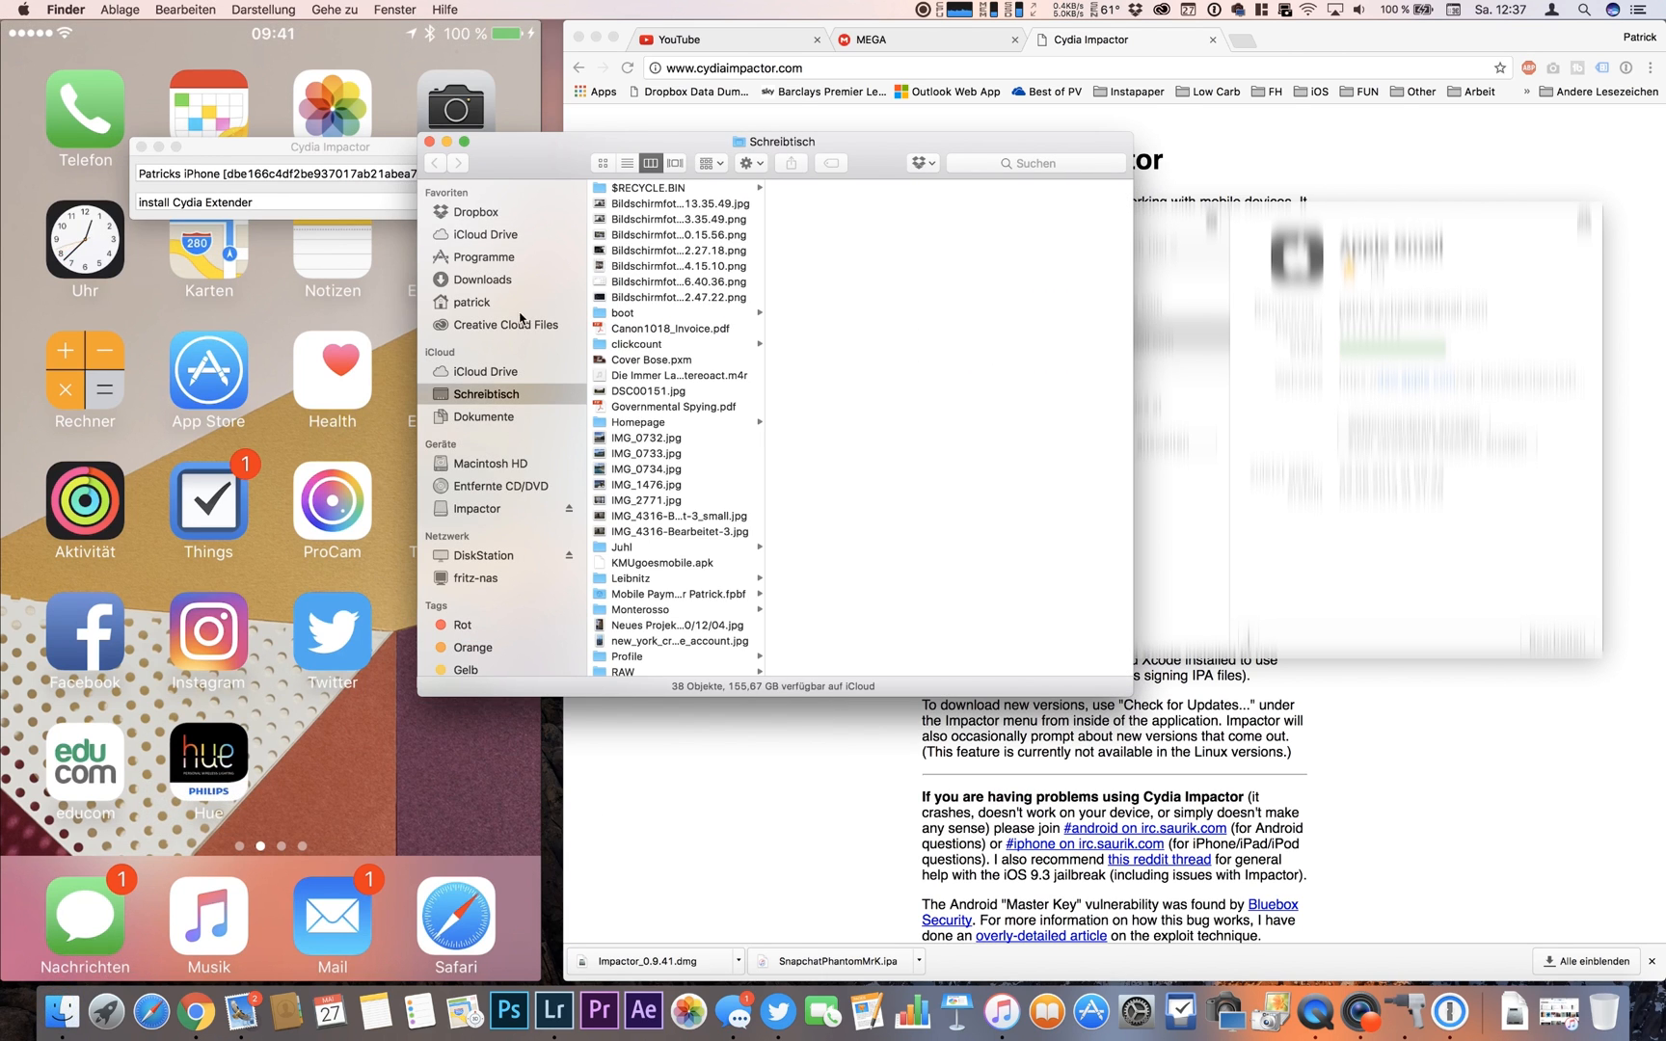
- Retry installing SnapchatPhantomMrK.ipa, resubmitting the Apple ID username and password
{"action": "left_click", "coordinate": [481, 279]}
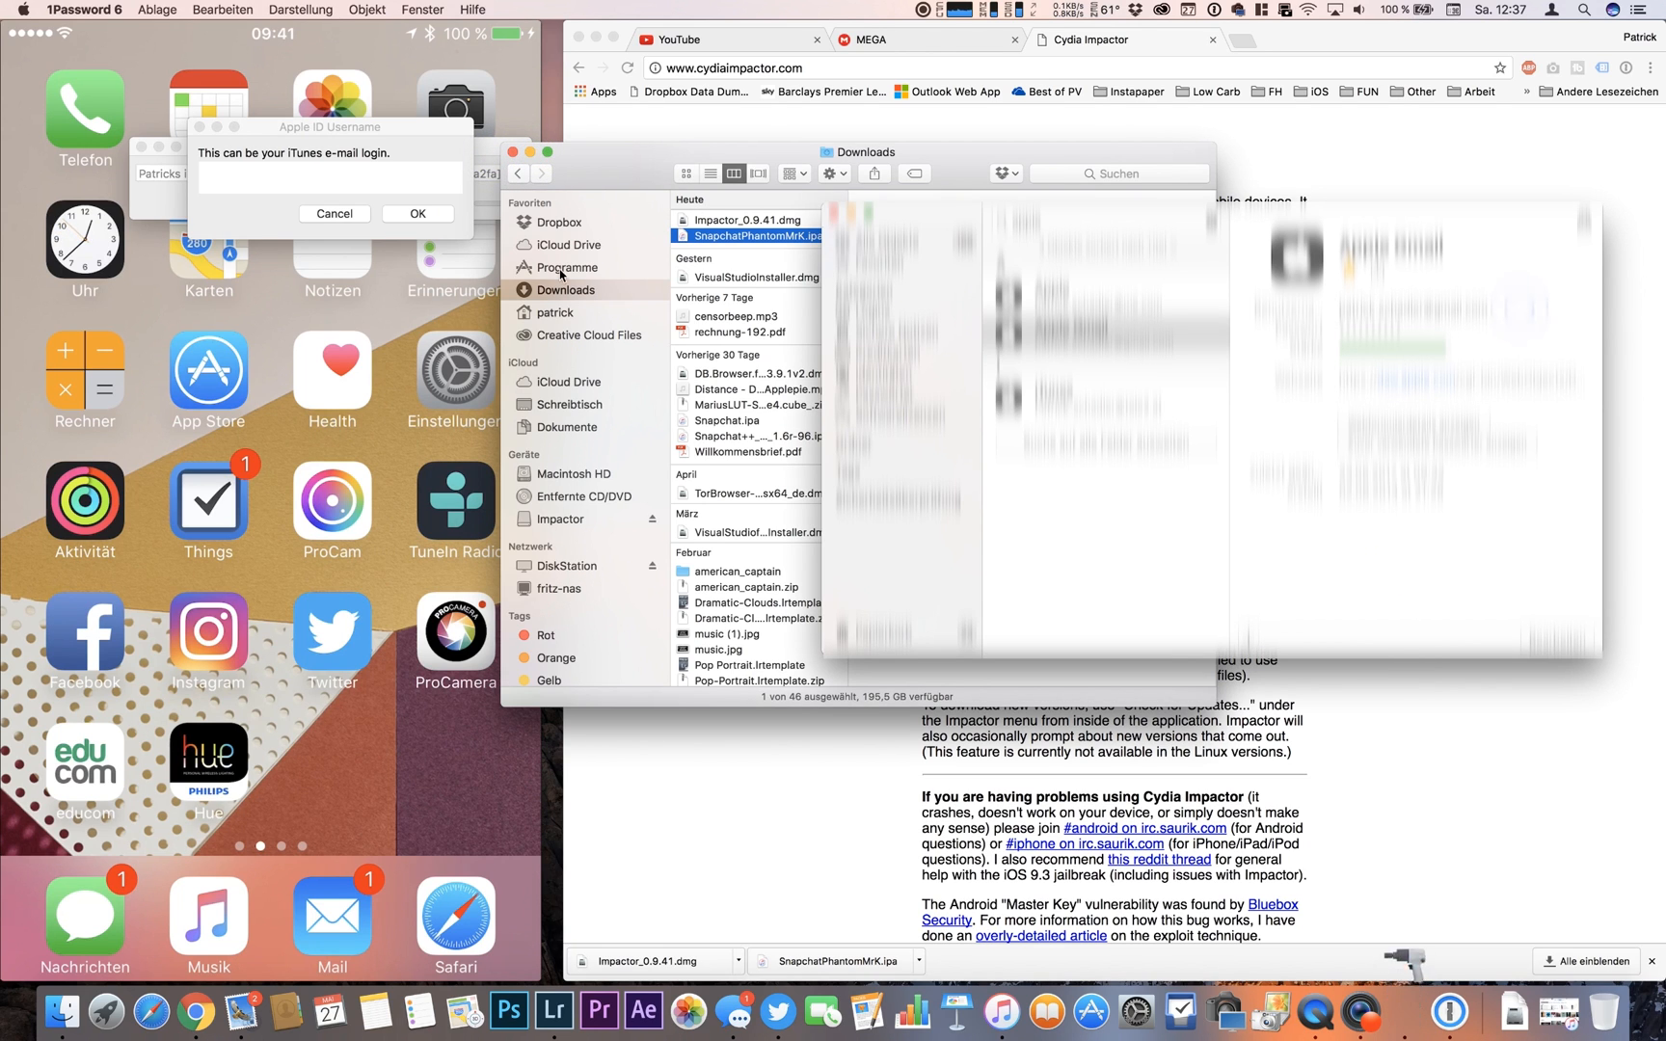
{"action": "left_click", "coordinate": [417, 213]}
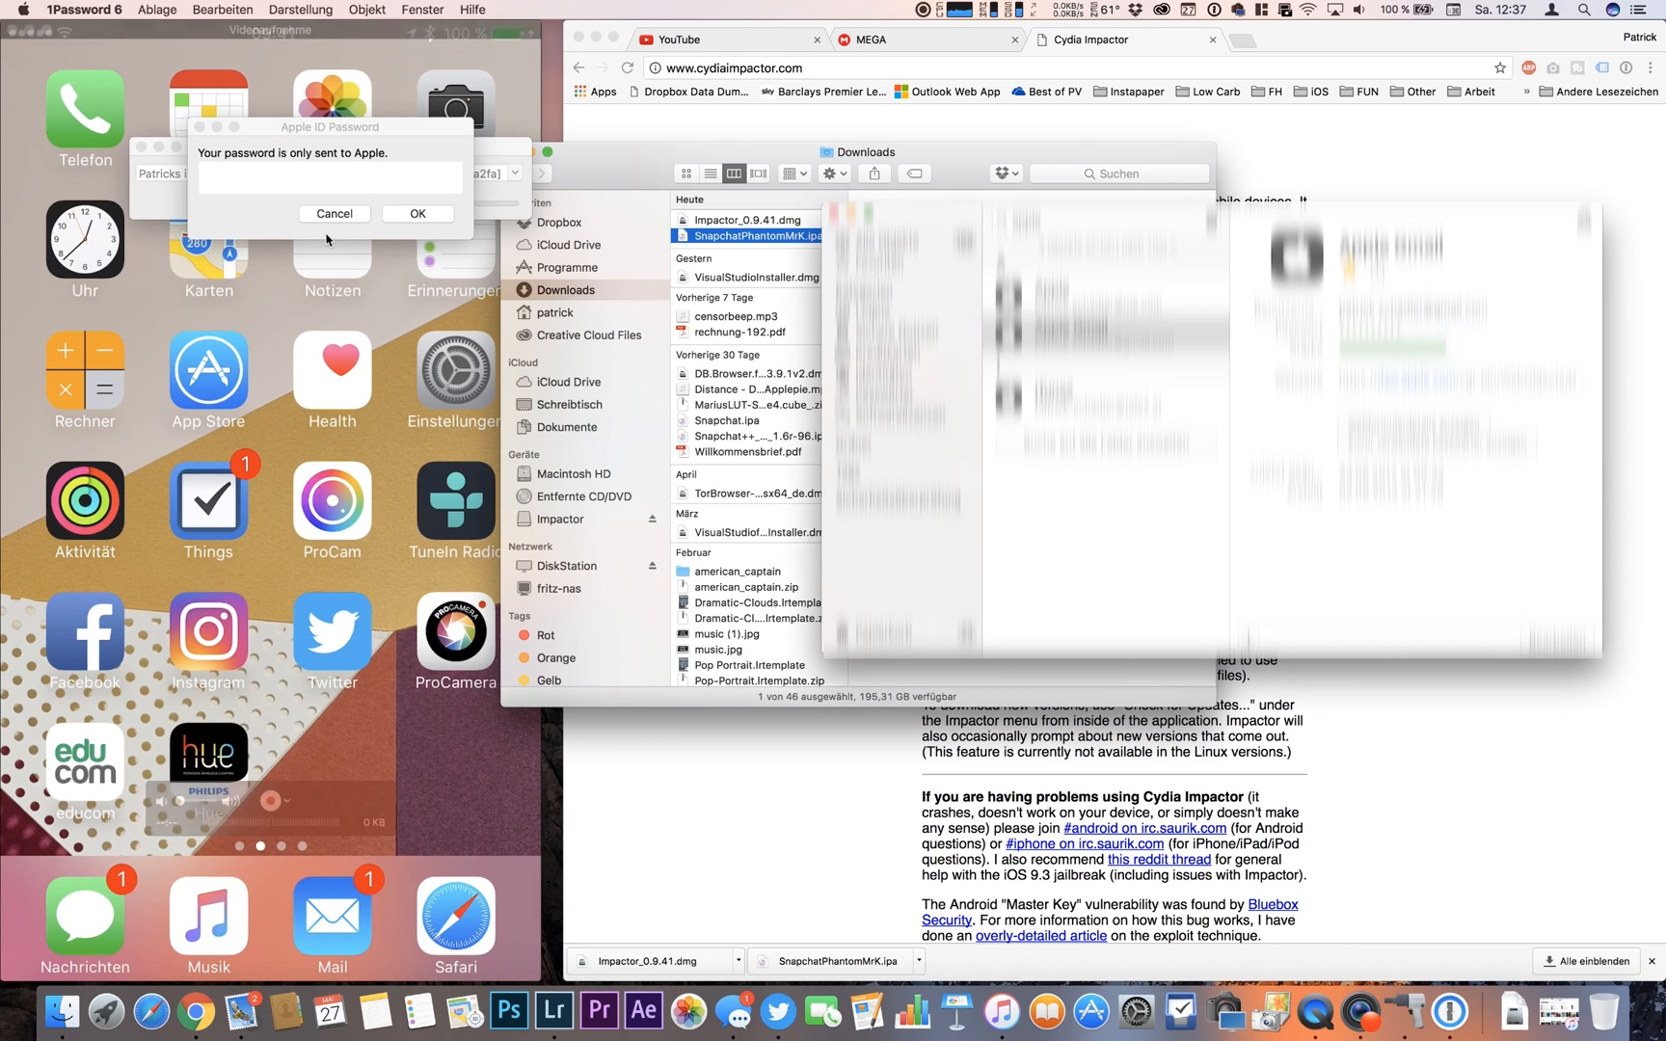
{"action": "right_click", "coordinate": [347, 177]}
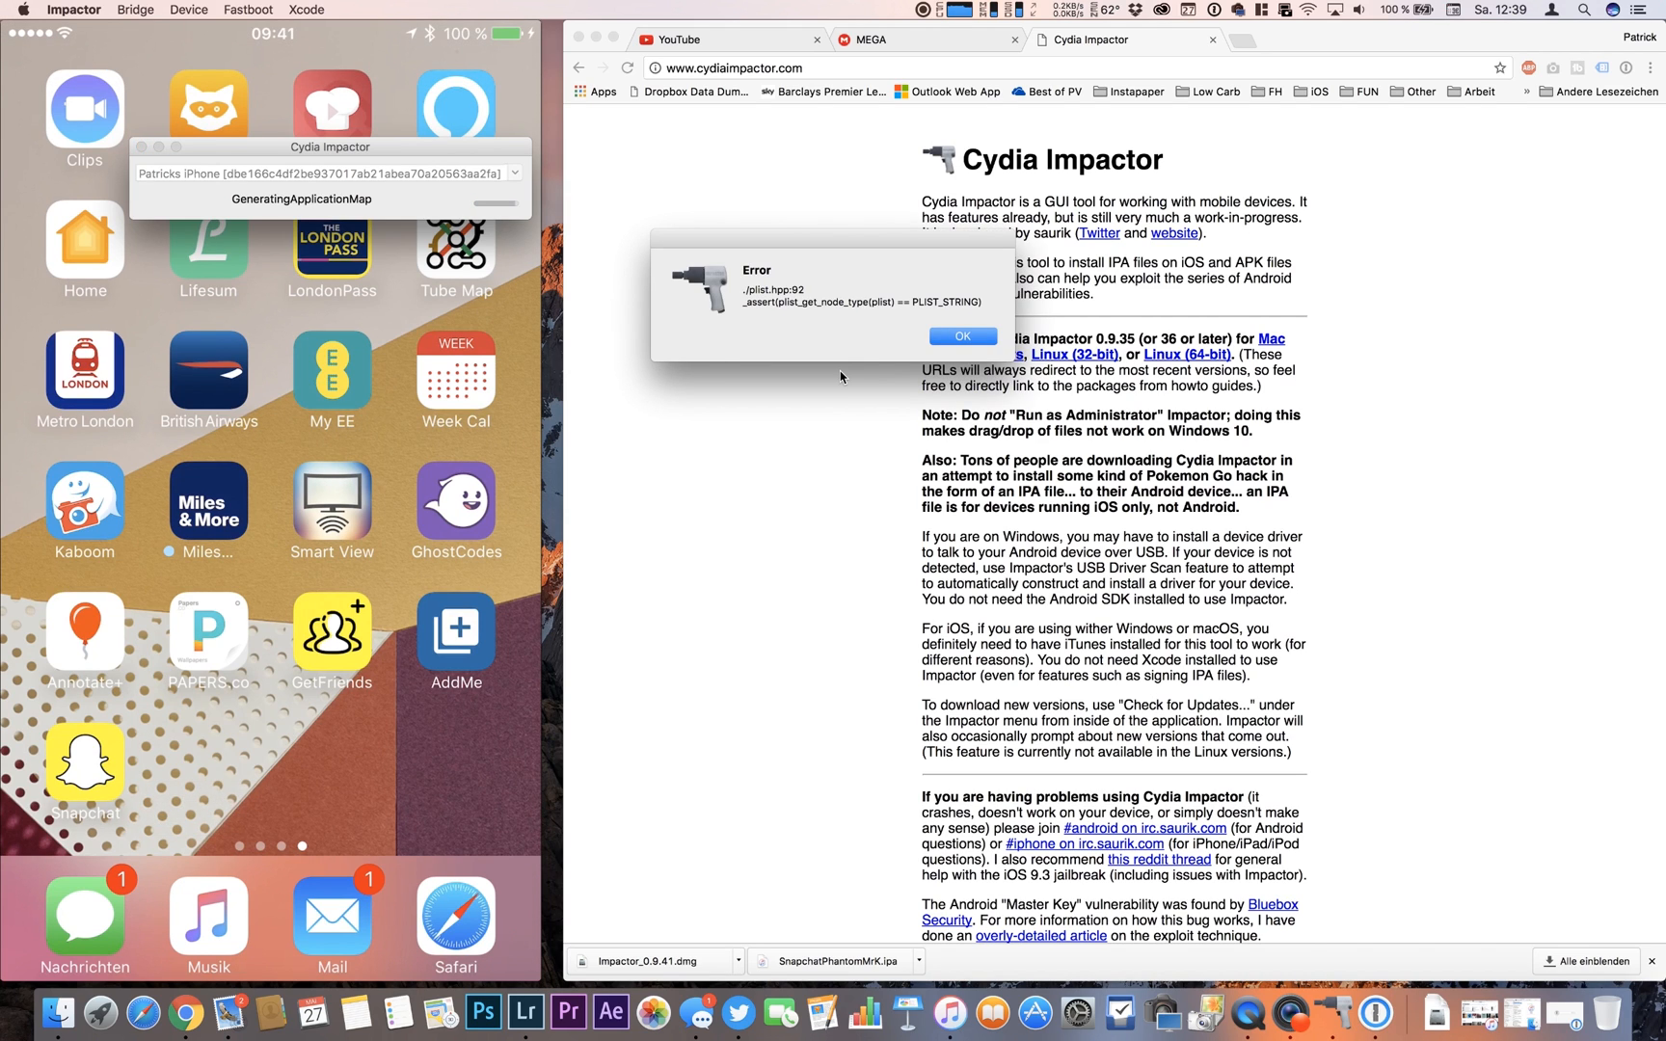
- Dismiss the plist and Exchange alerts, then reach Profile & Geräteverwaltung via a 'Pro' search
{"action": "left_click", "coordinate": [963, 335]}
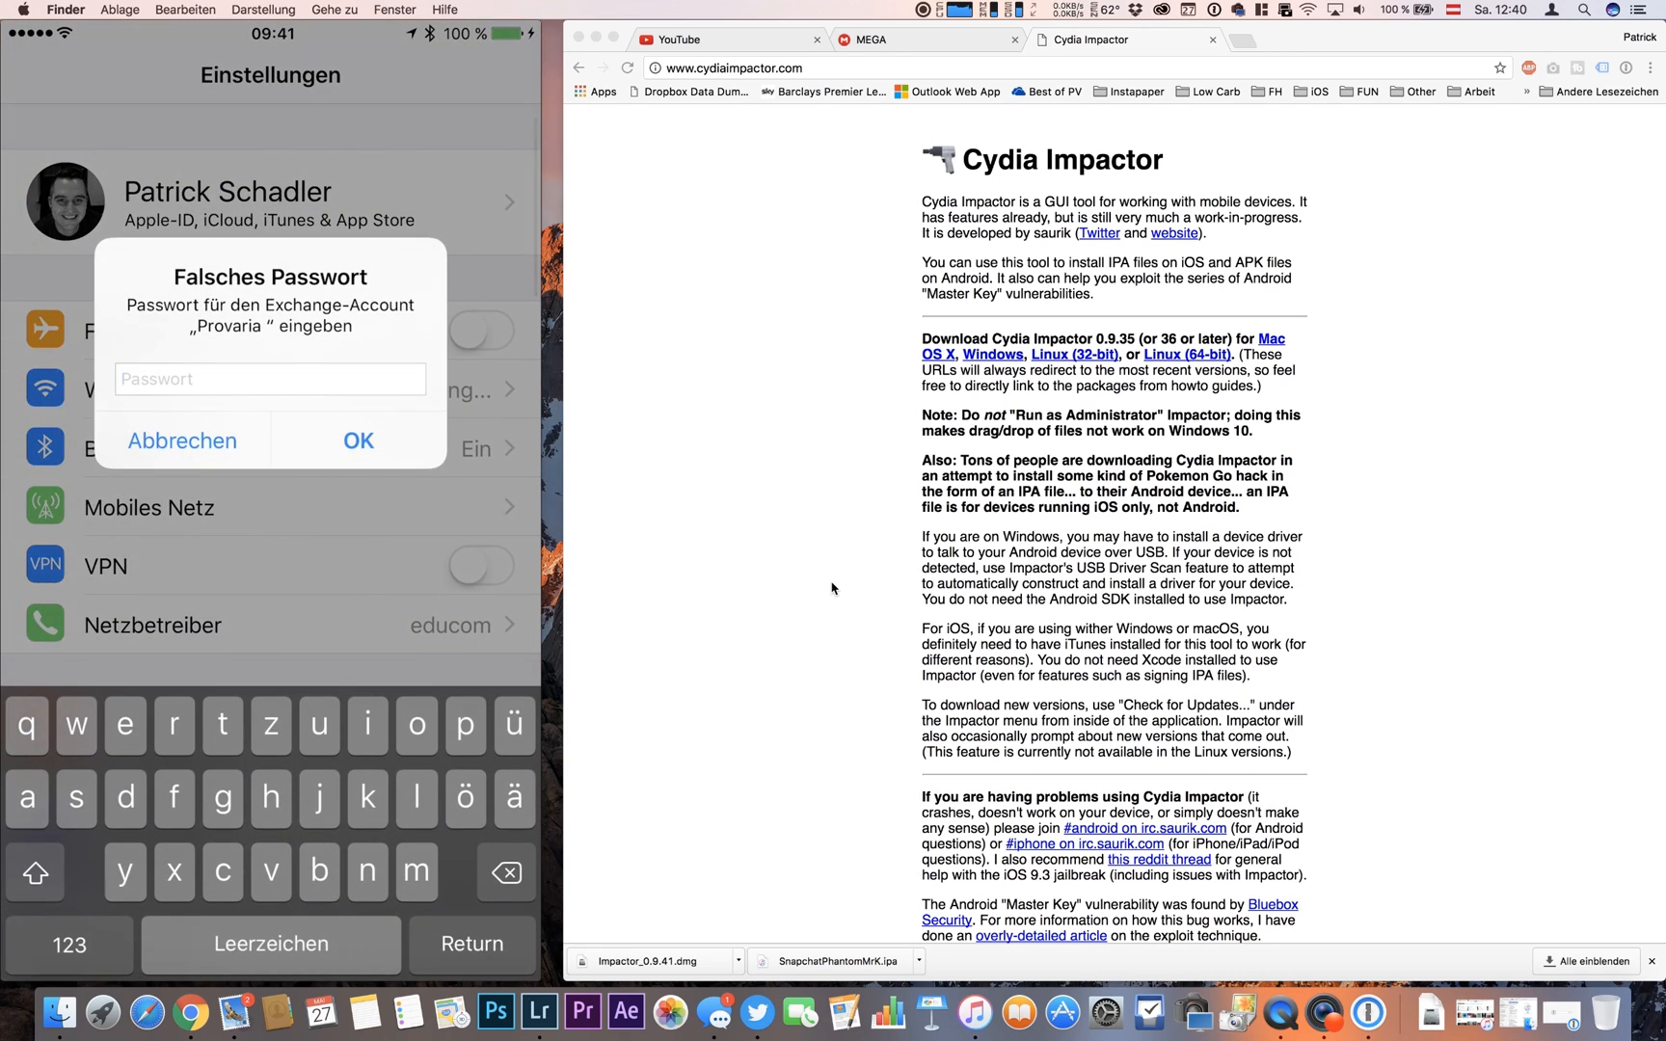
{"action": "left_click", "coordinate": [181, 441]}
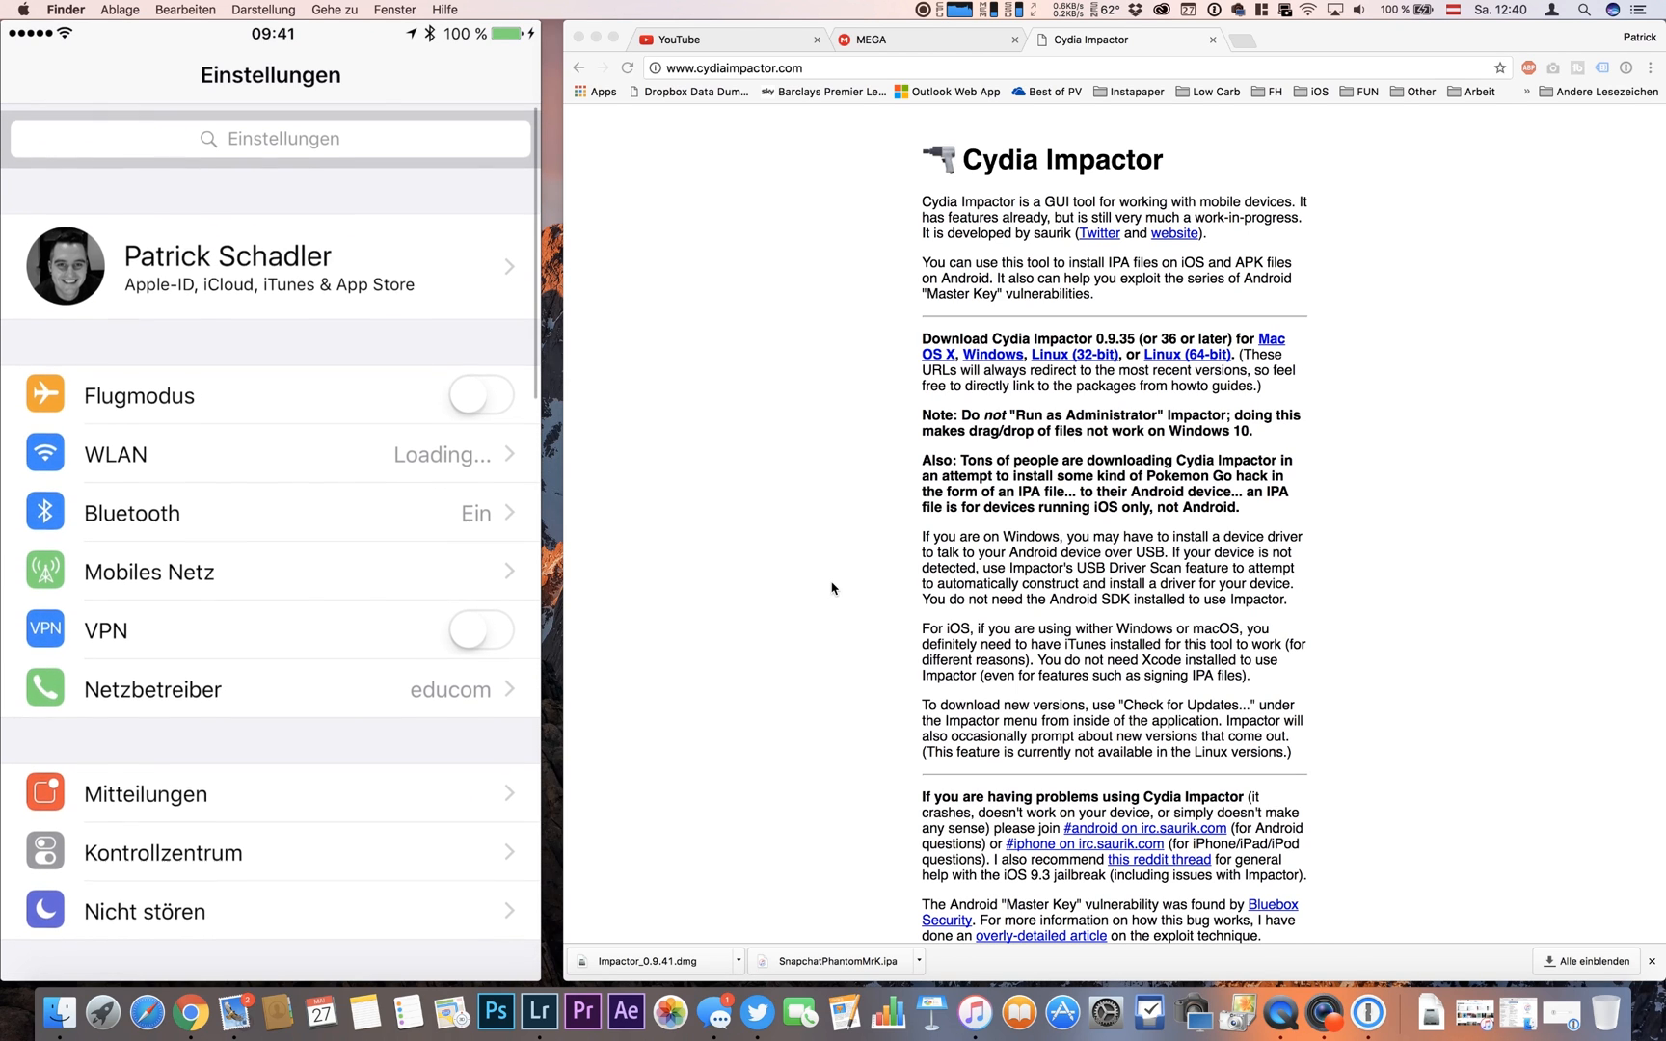
{"action": "left_click", "coordinate": [270, 139]}
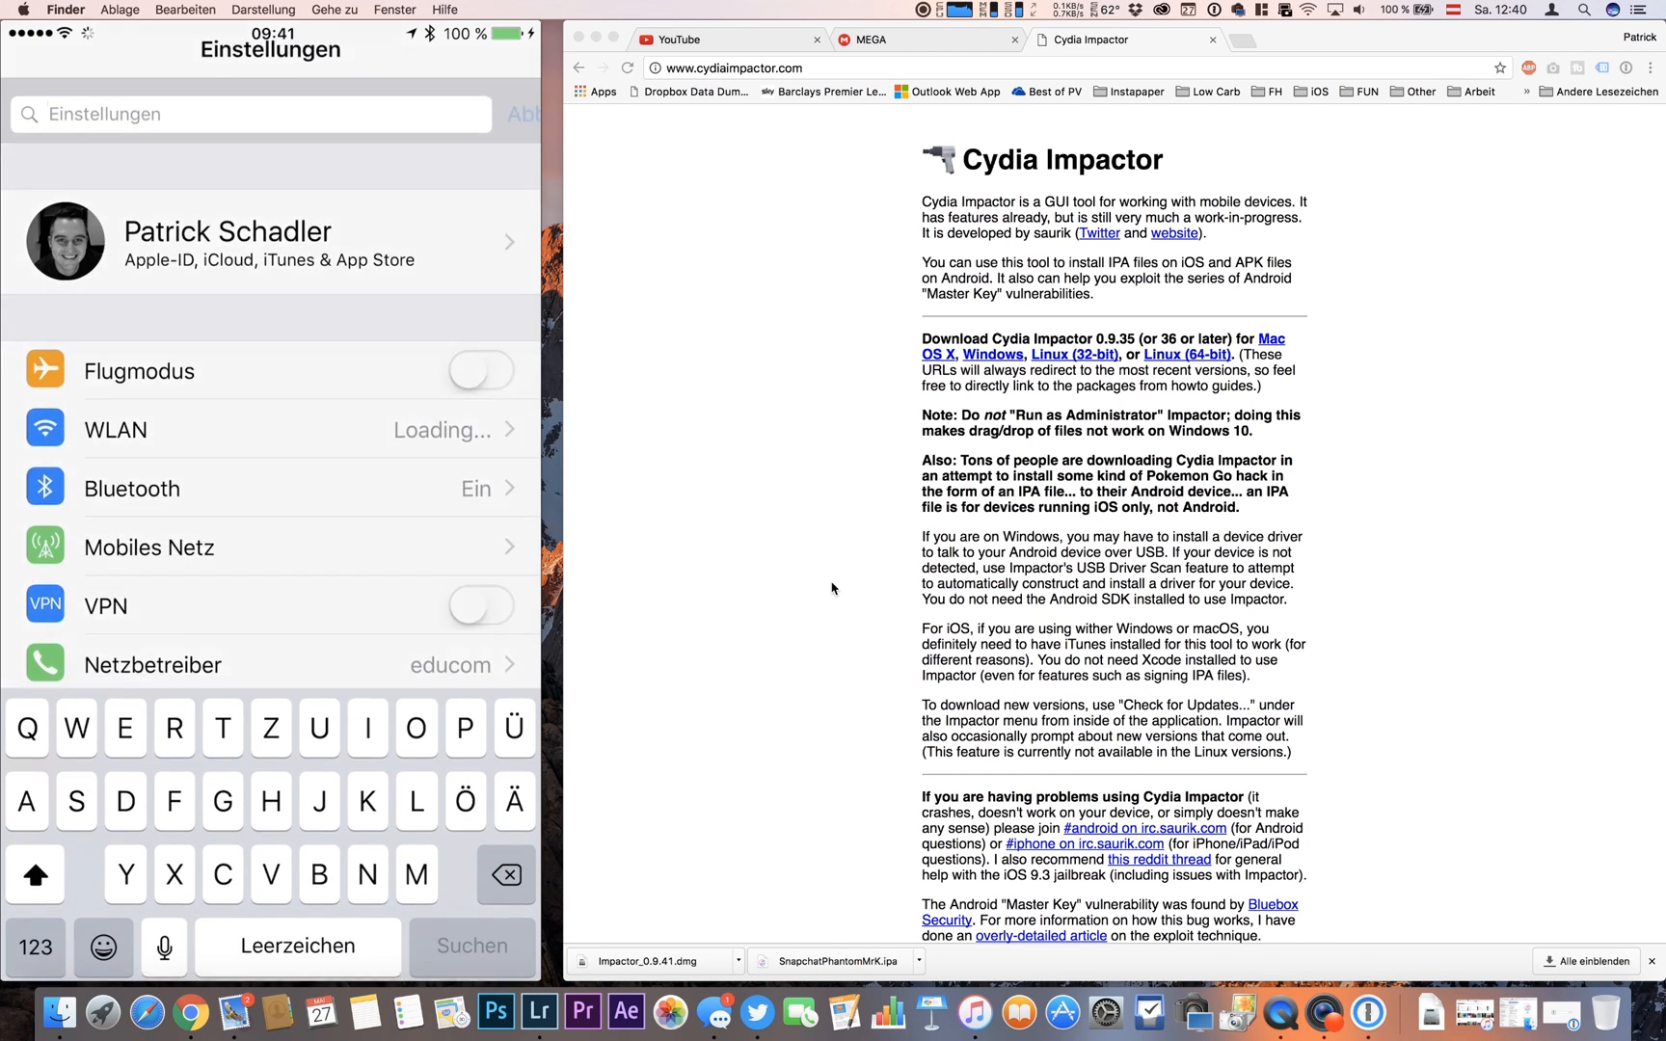
{"action": "type", "text": "Pro"}
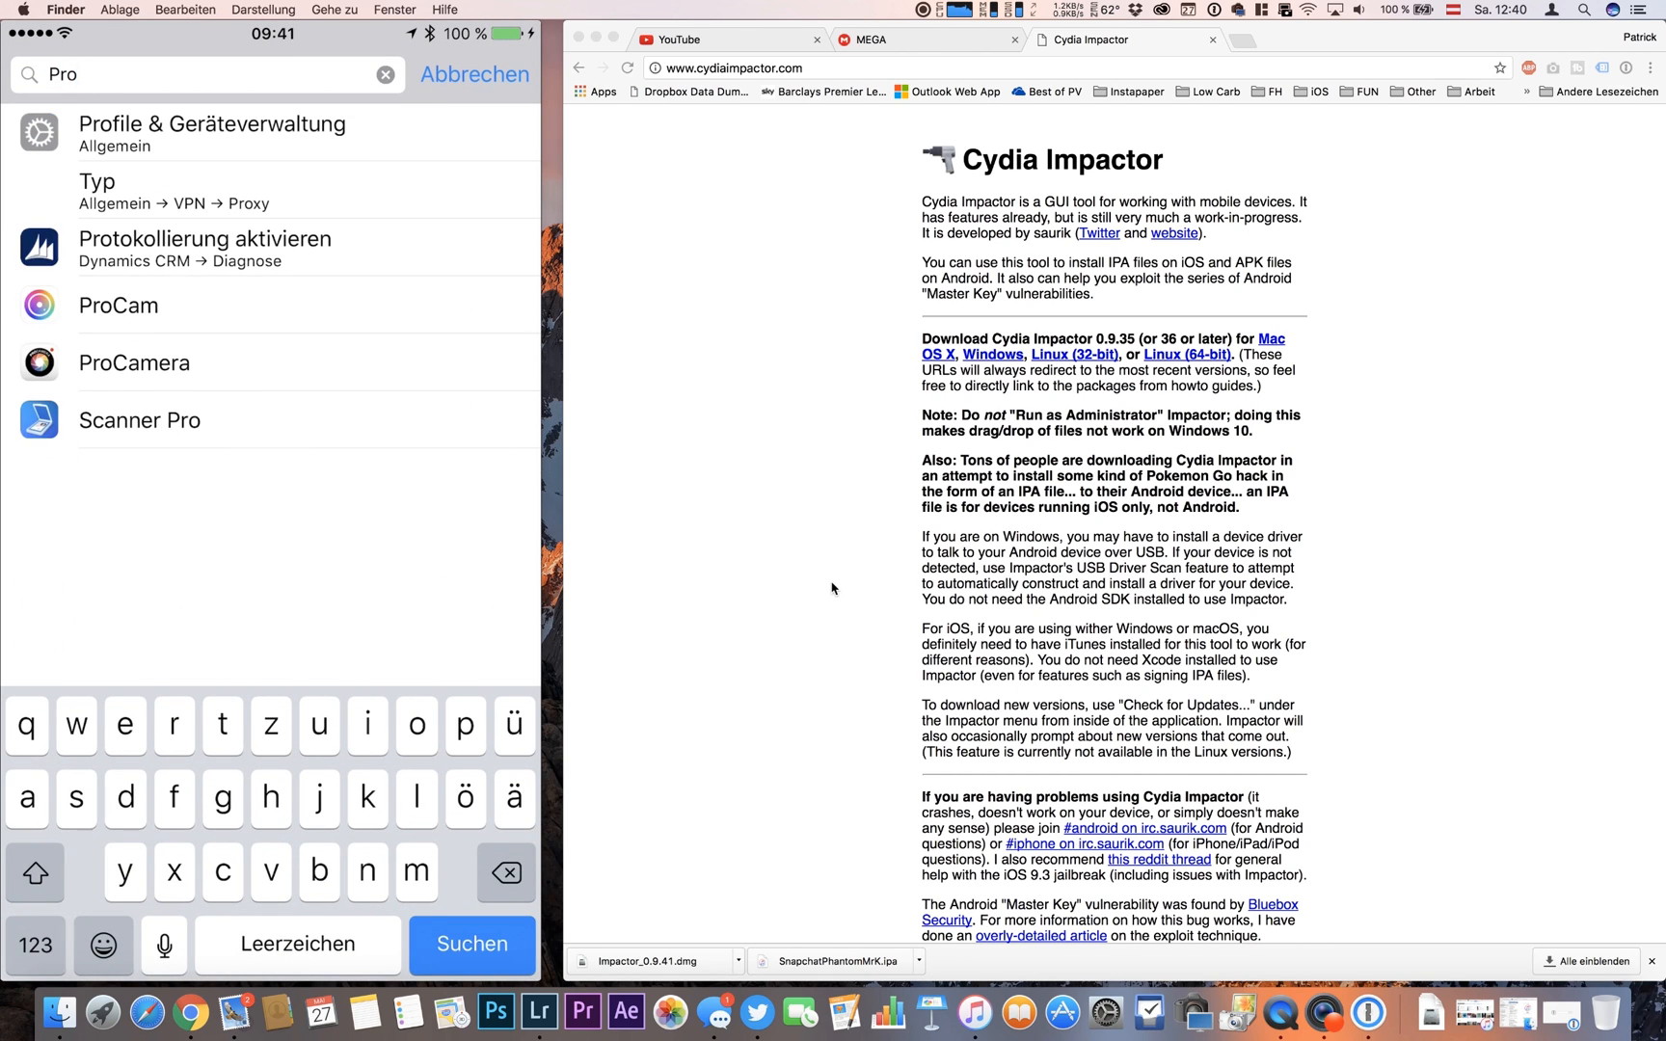
{"action": "left_click", "coordinate": [474, 74]}
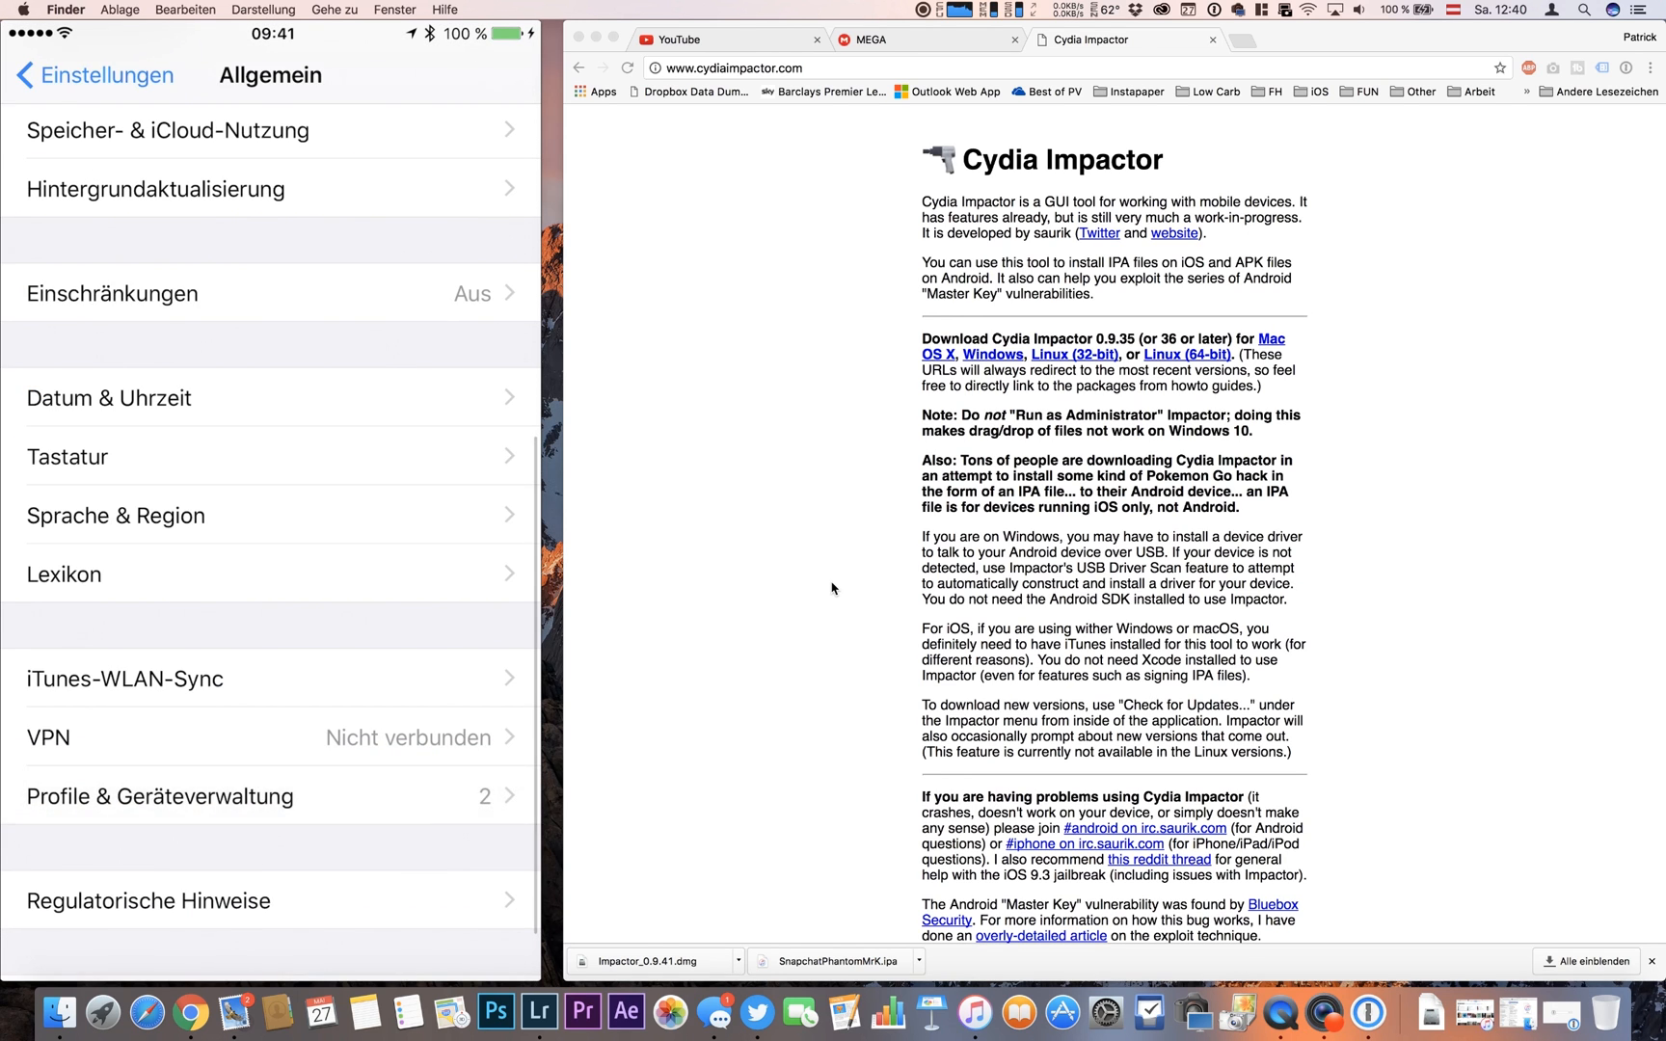
{"action": "left_click", "coordinate": [159, 796]}
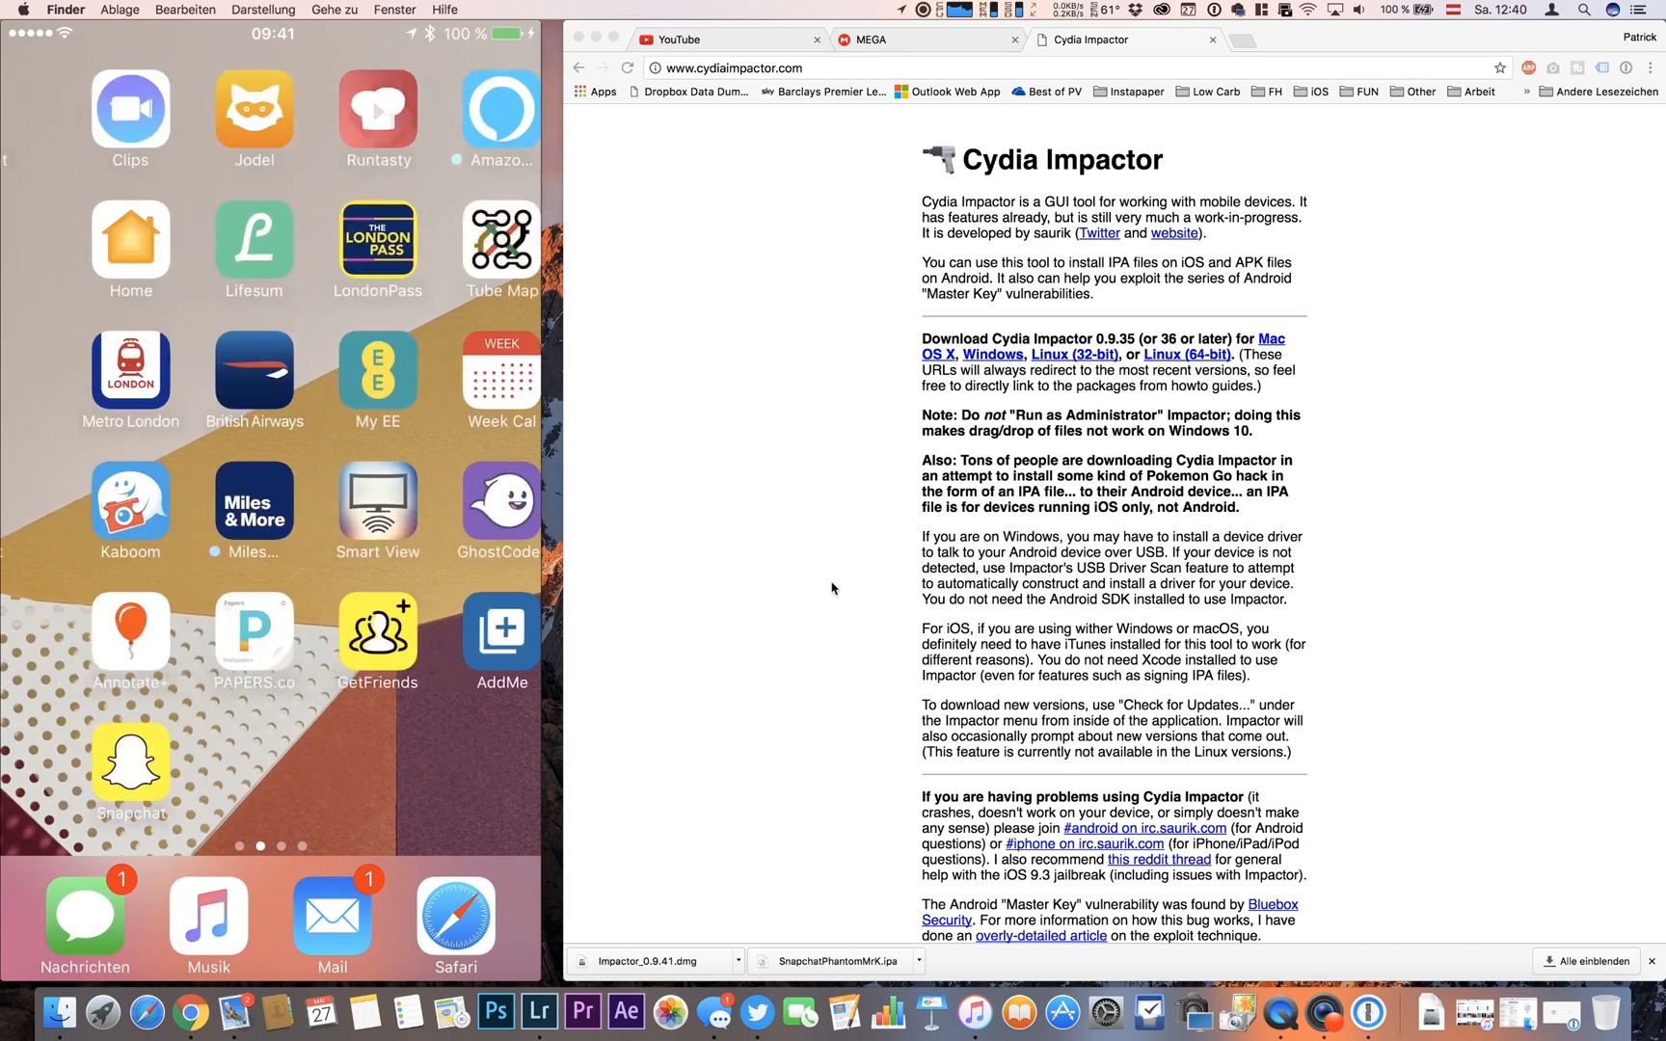
- Launch Snapchat, dismiss the Phantom welcome notice, and bring up the login form
{"action": "left_click", "coordinate": [130, 772]}
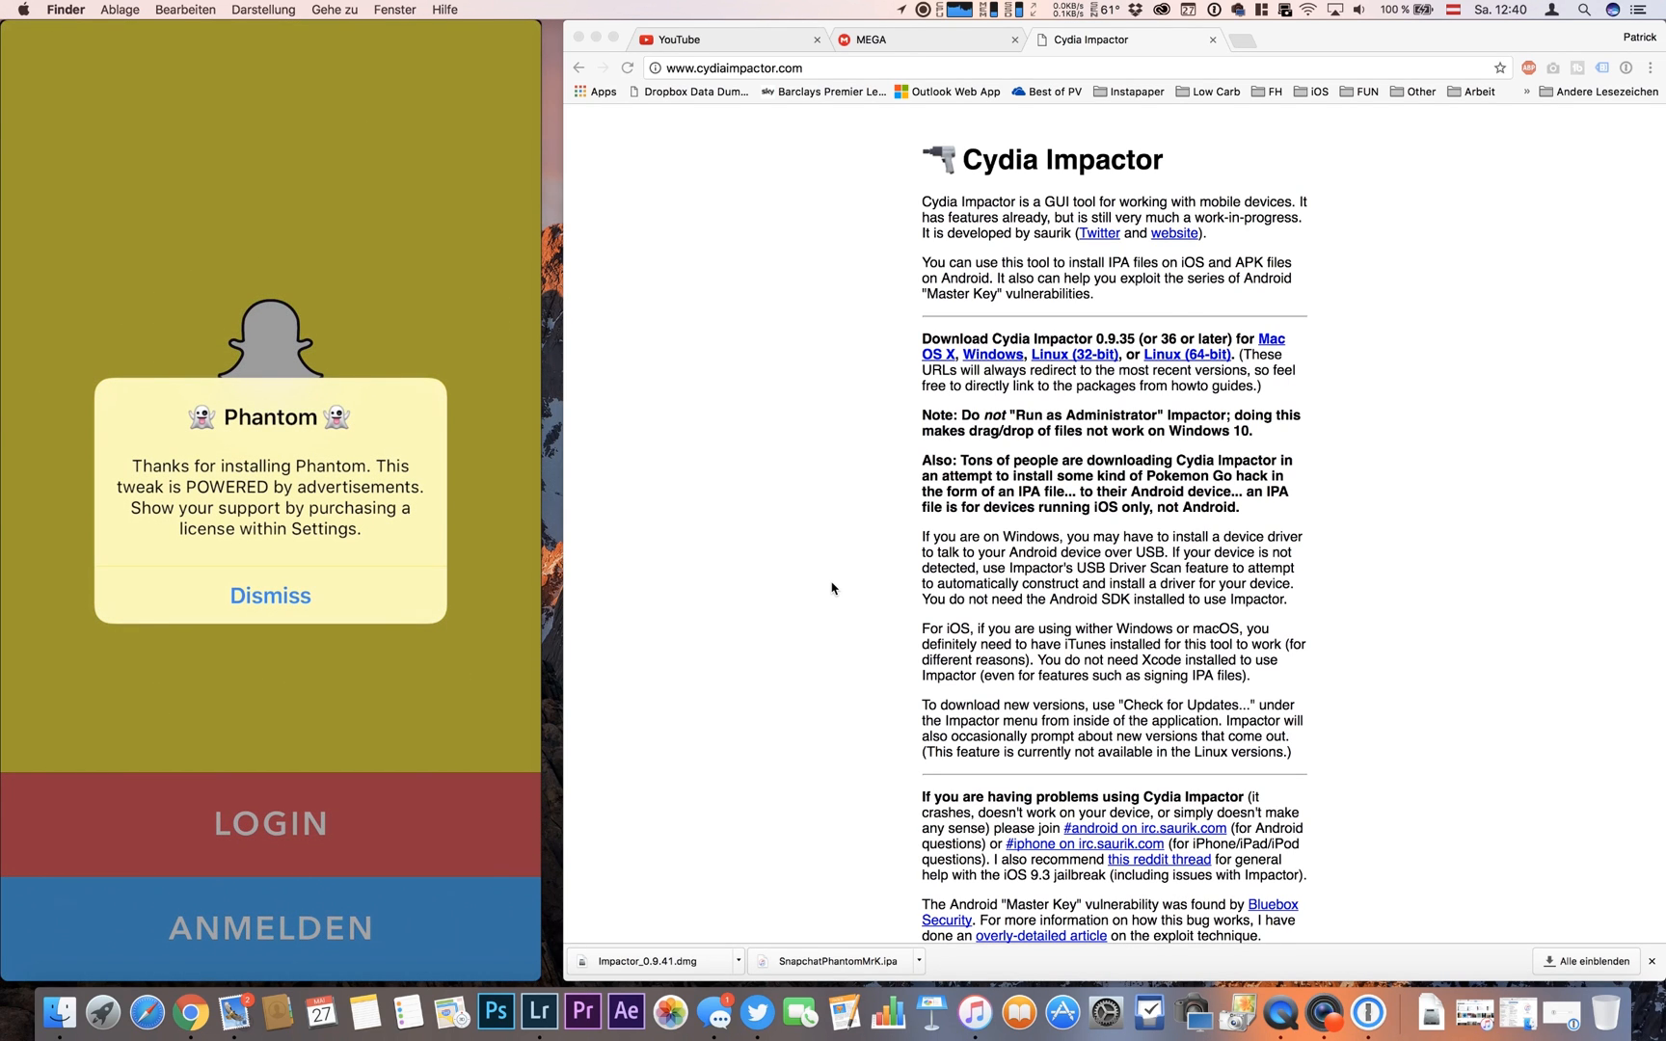
{"action": "left_click", "coordinate": [269, 595]}
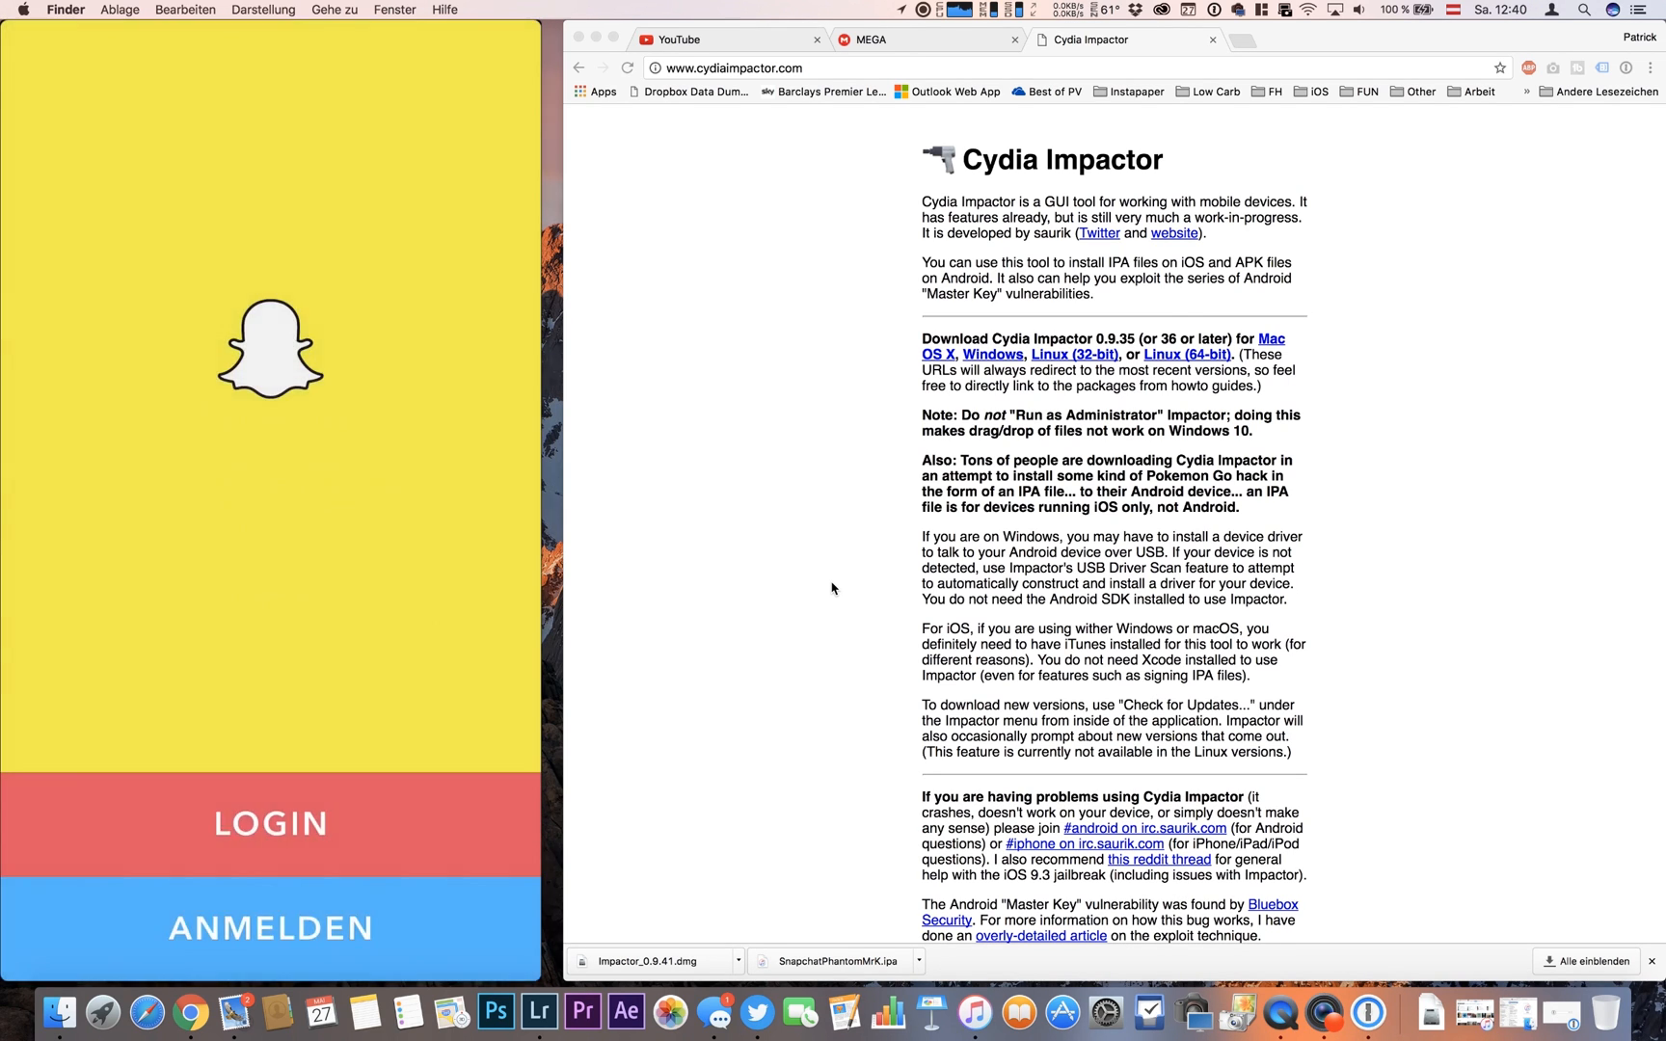
{"action": "left_click", "coordinate": [270, 823]}
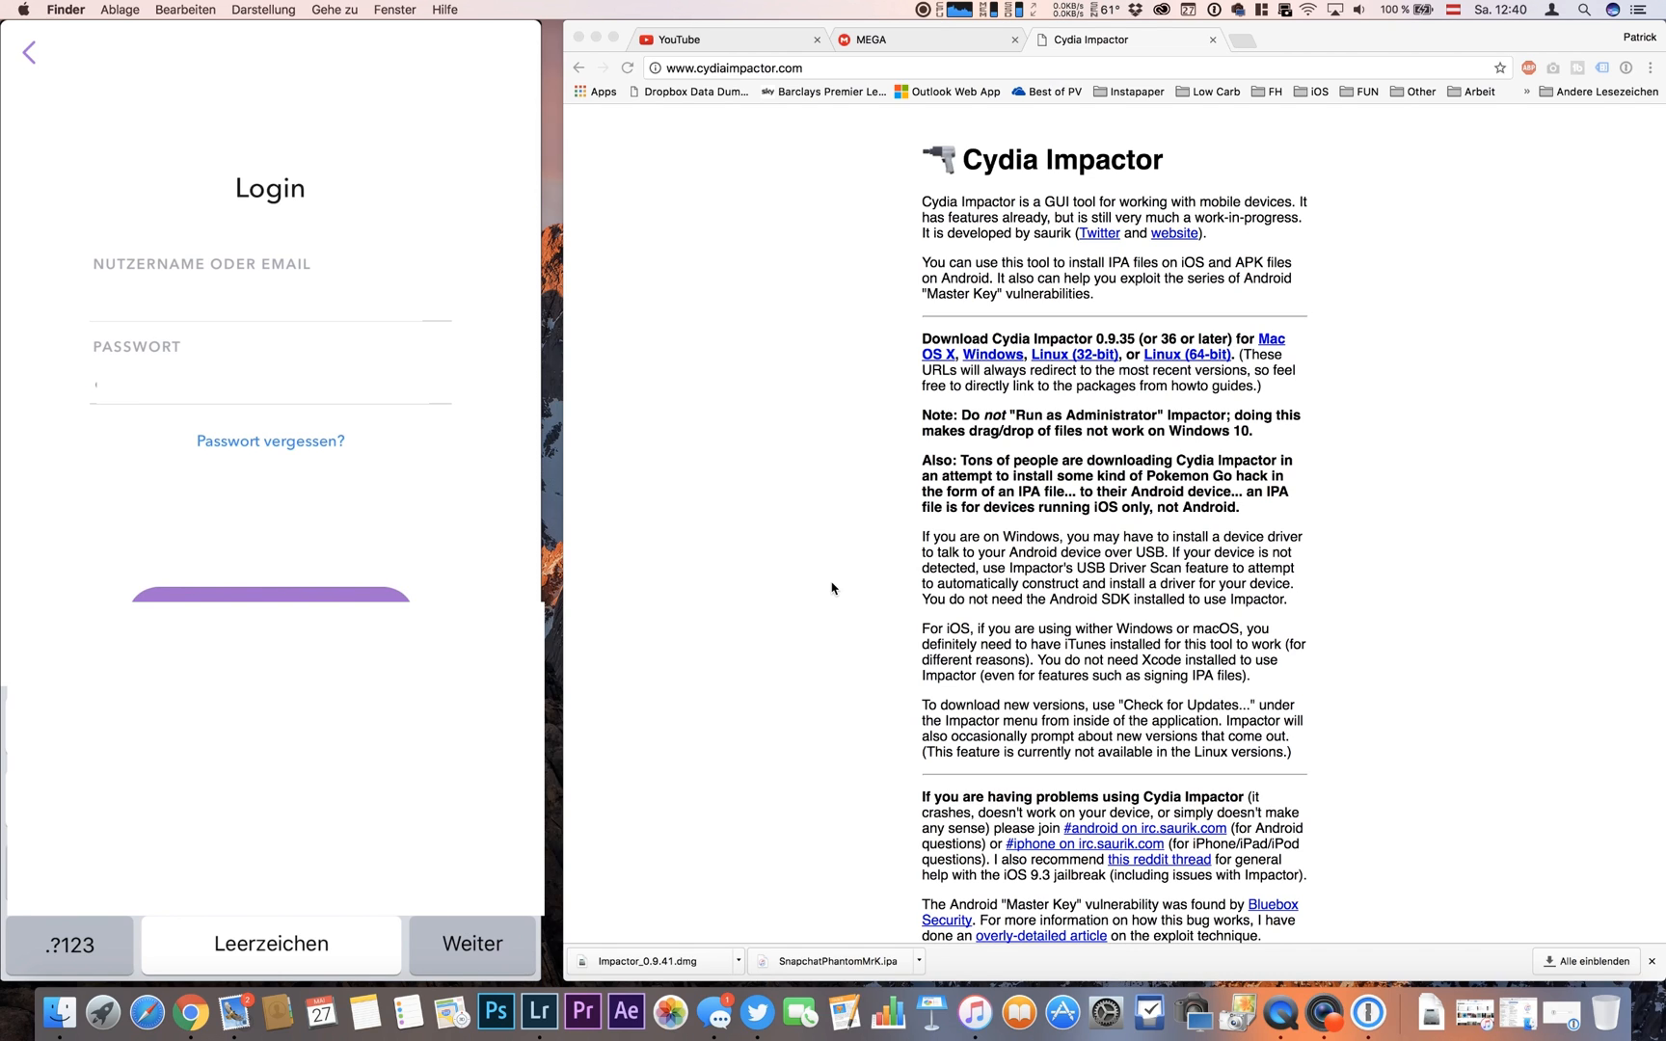
- Log in and allow Snapchat camera and photo access
{"action": "left_click", "coordinate": [67, 944]}
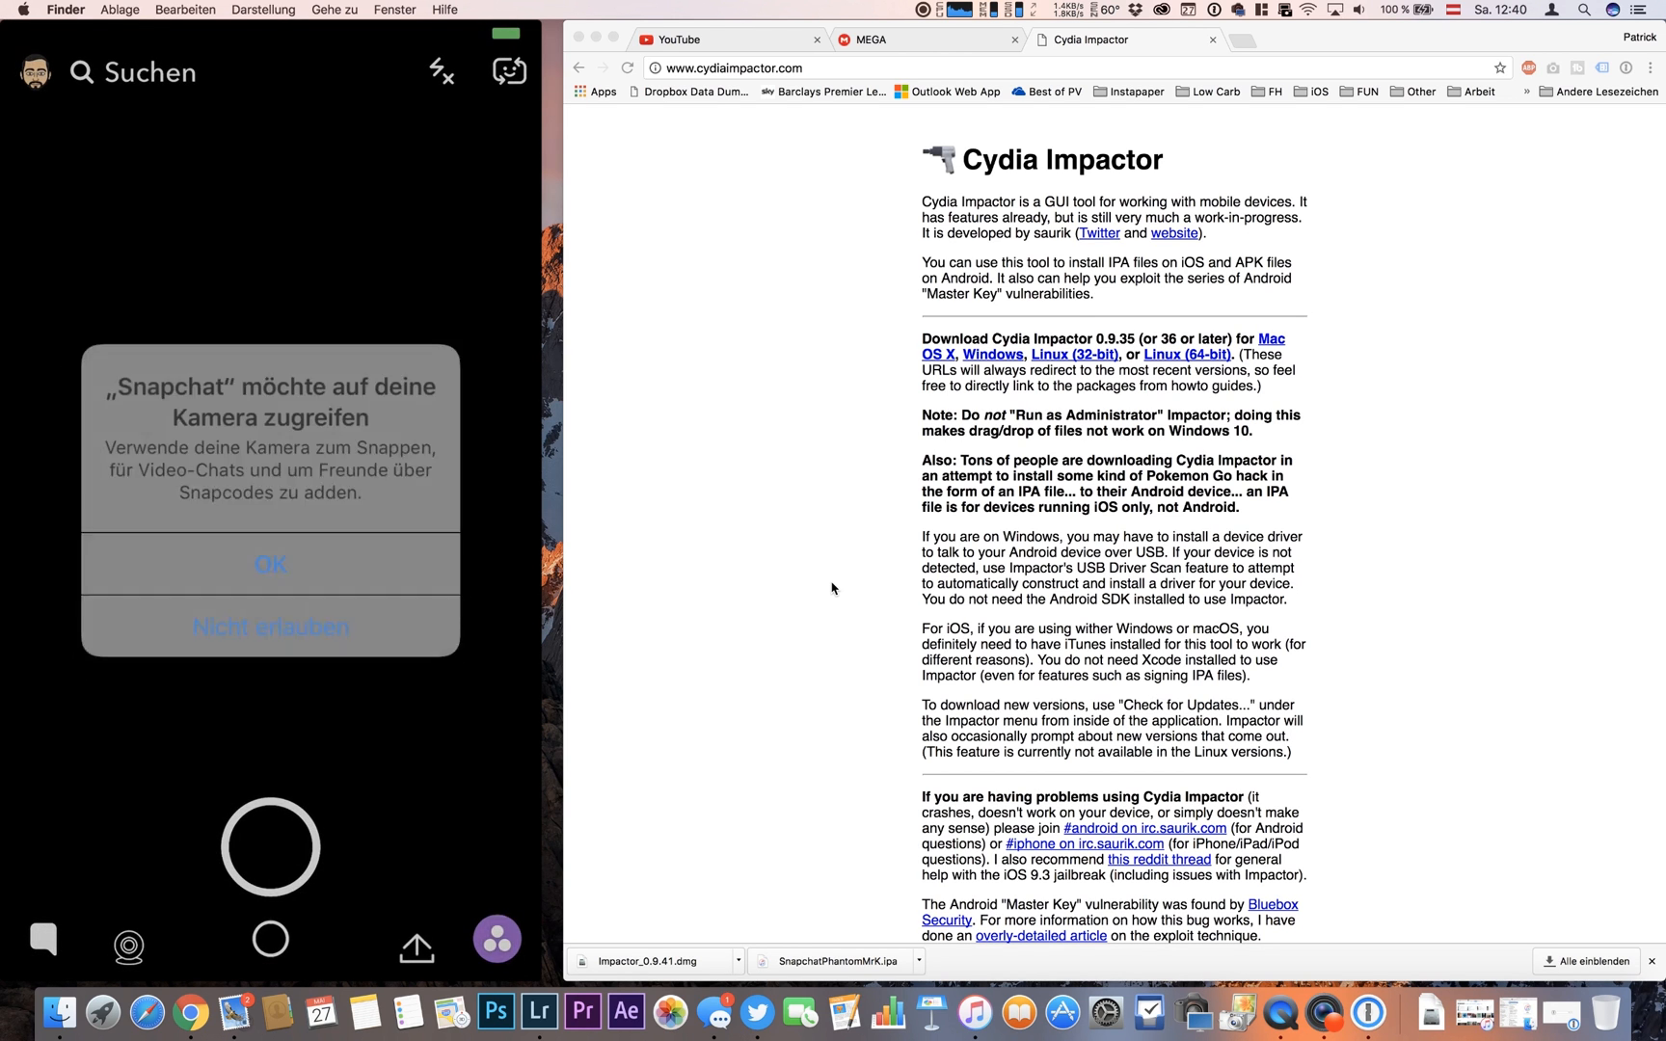
{"action": "left_click", "coordinate": [272, 564]}
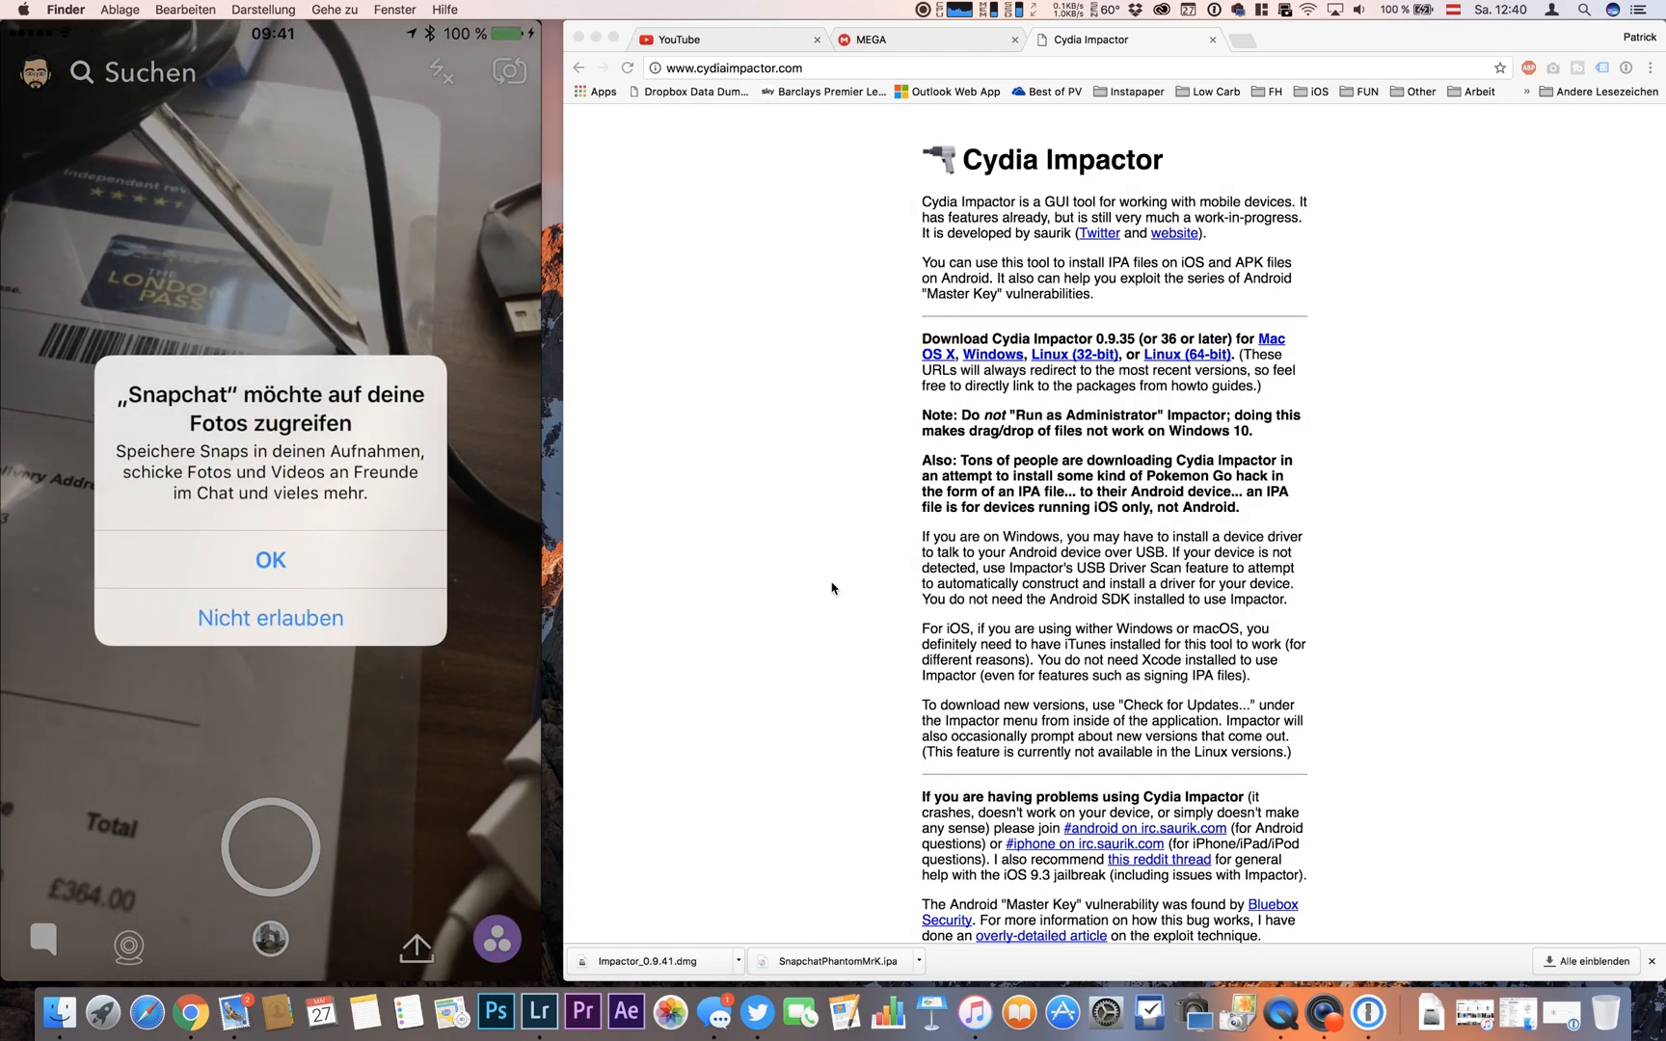
{"action": "left_click", "coordinate": [273, 559]}
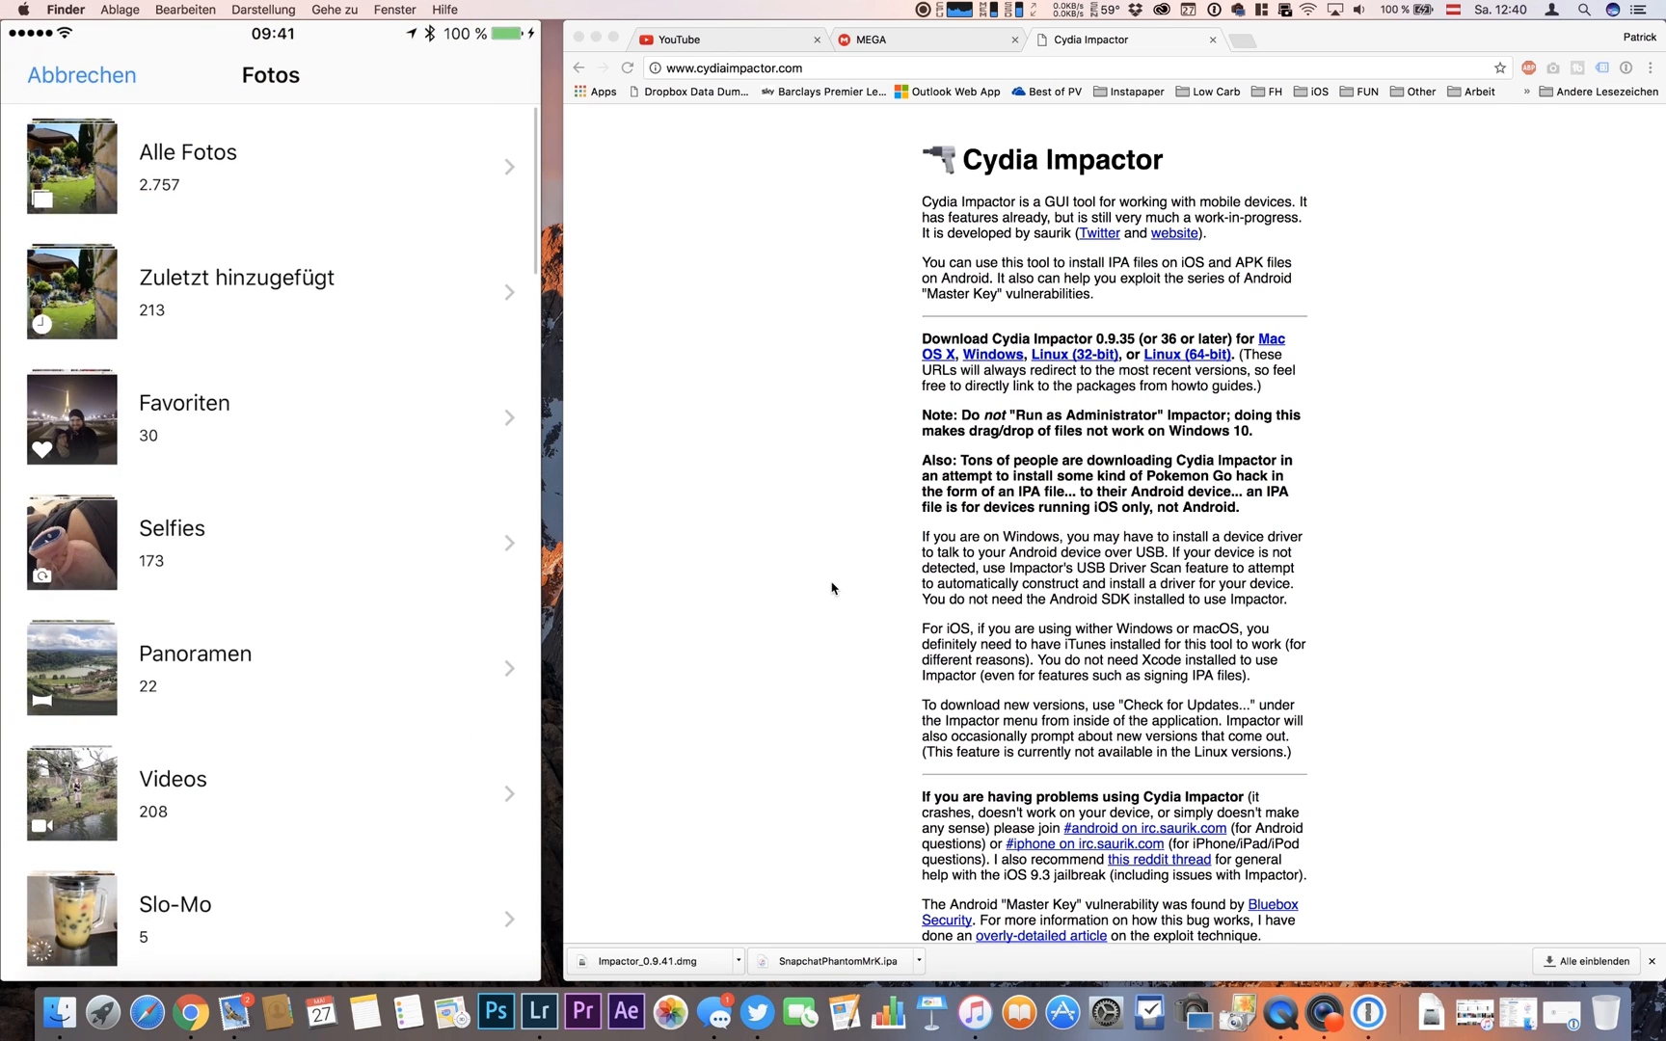